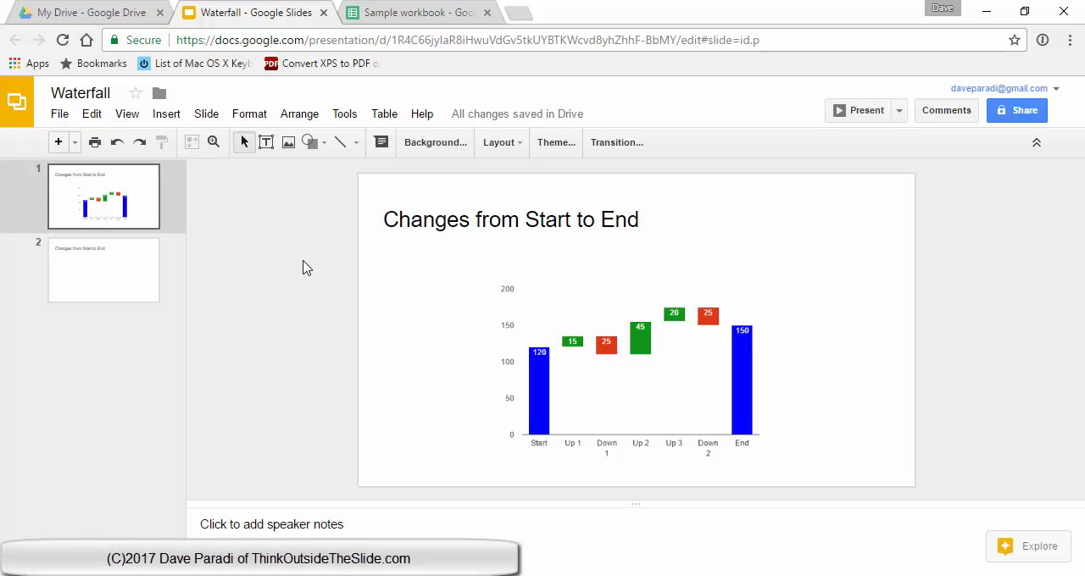
mouse_move(331, 335)
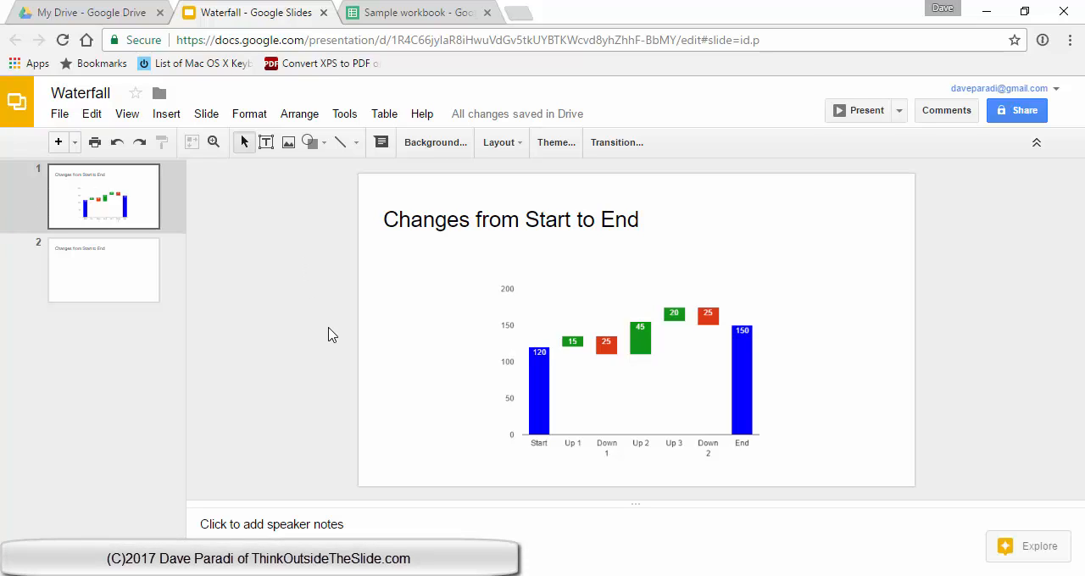
mouse_move(420, 378)
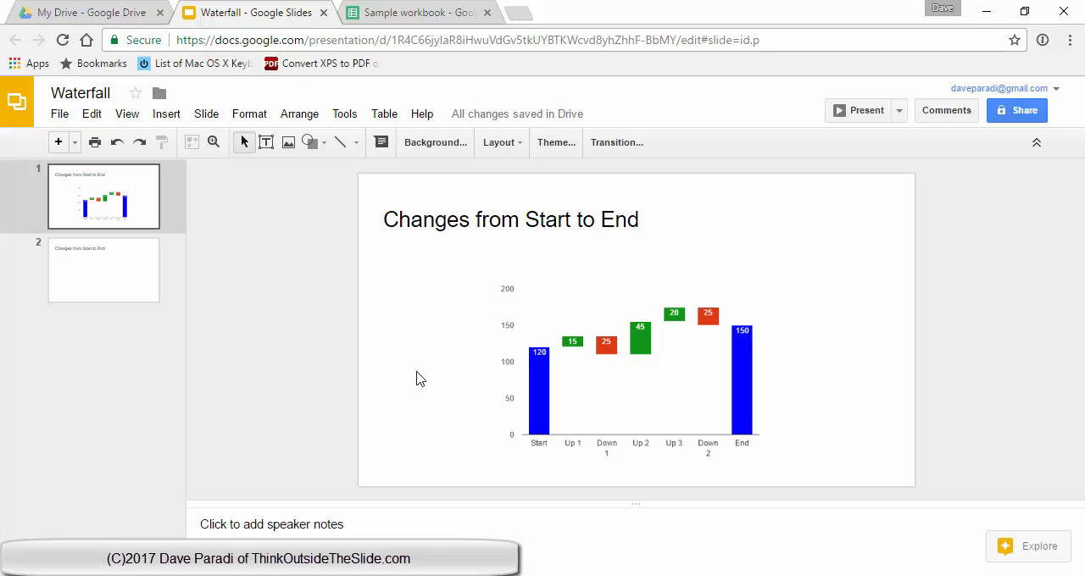
mouse_move(452, 380)
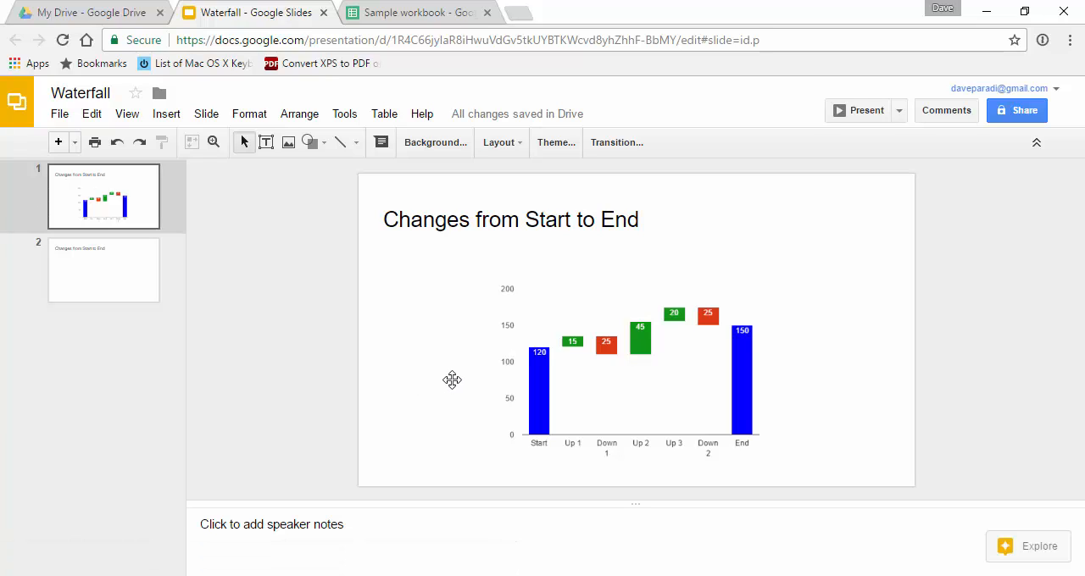
mouse_move(543, 395)
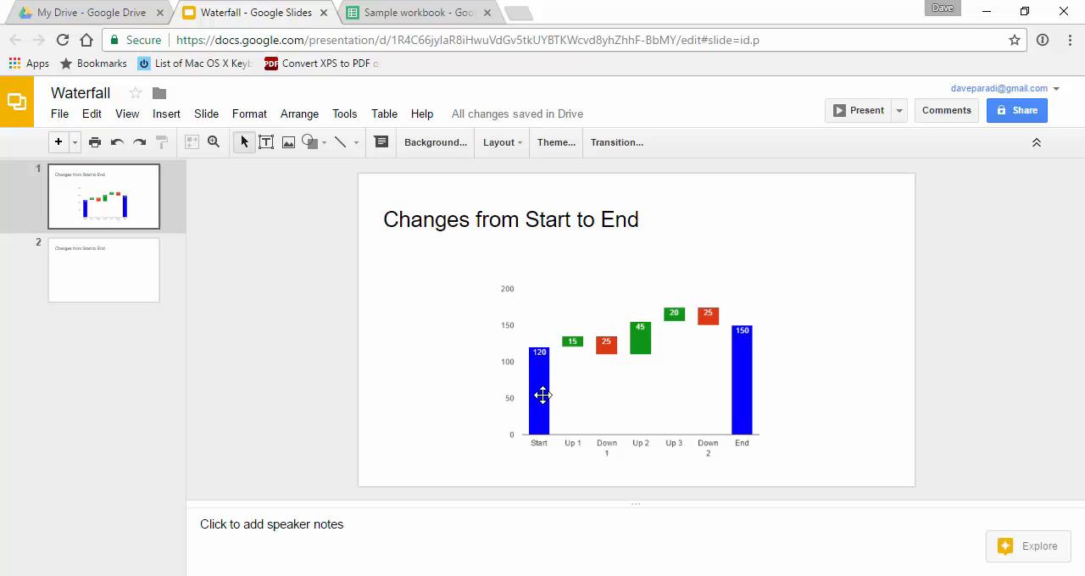
mouse_move(662, 339)
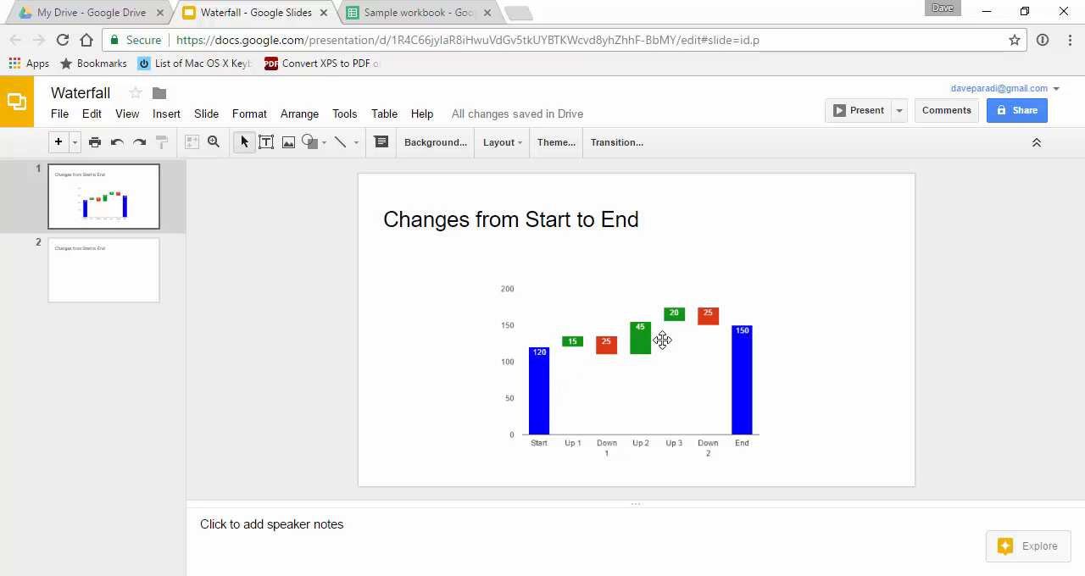
mouse_move(742, 354)
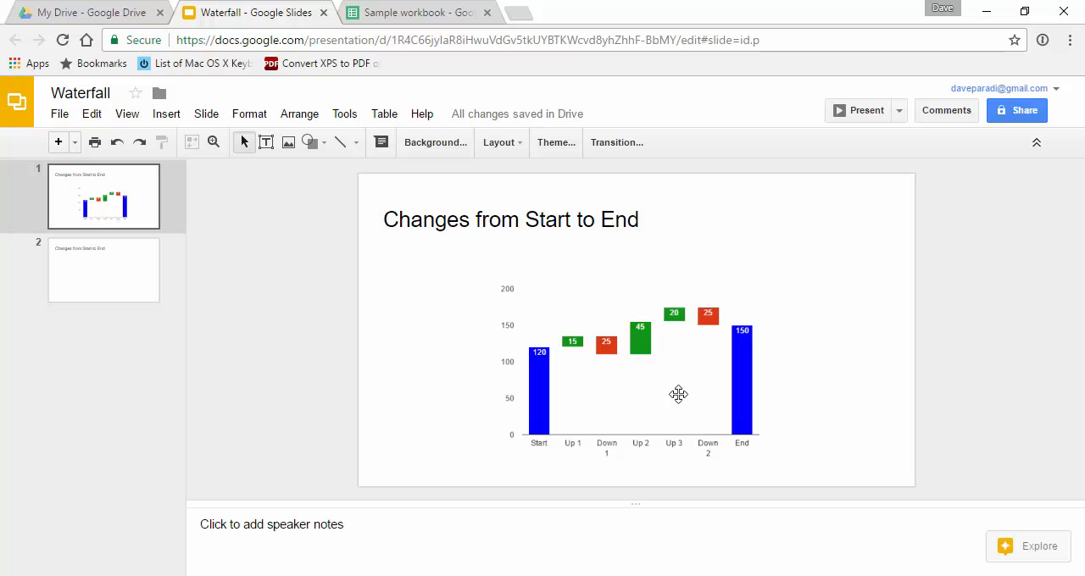
mouse_move(634, 400)
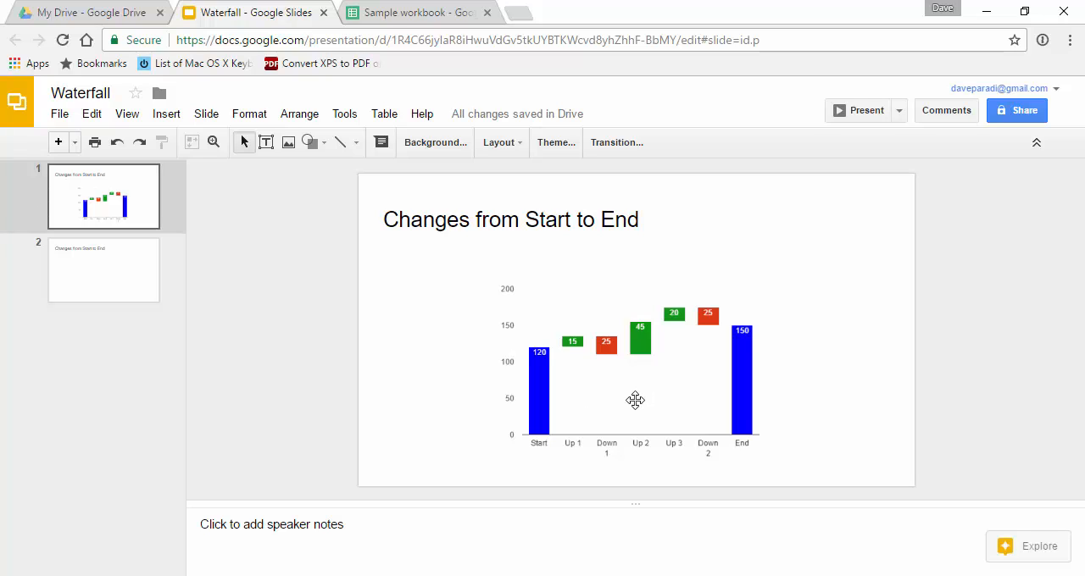
mouse_move(642, 380)
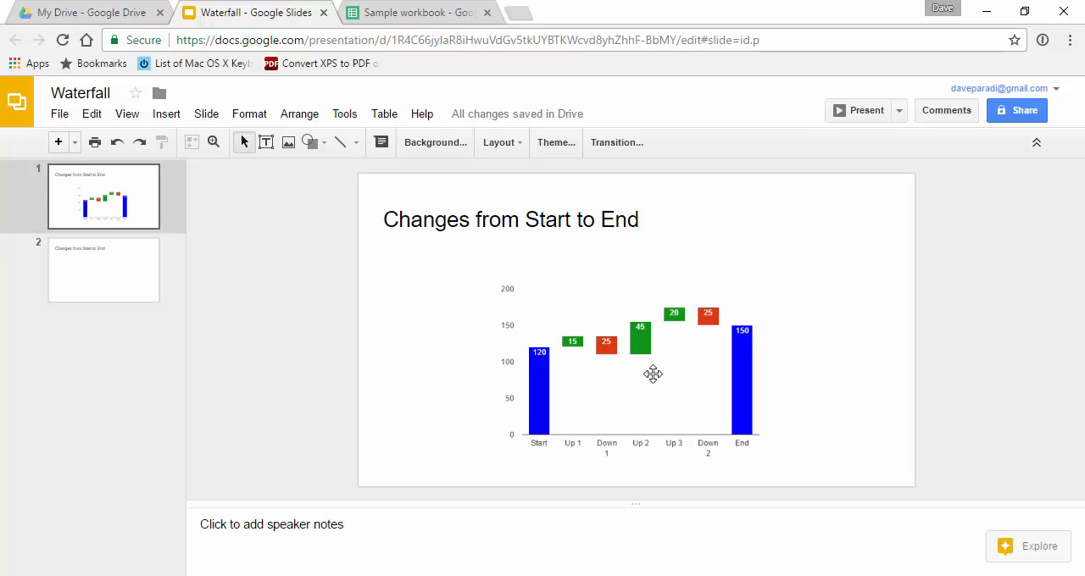
mouse_move(635, 370)
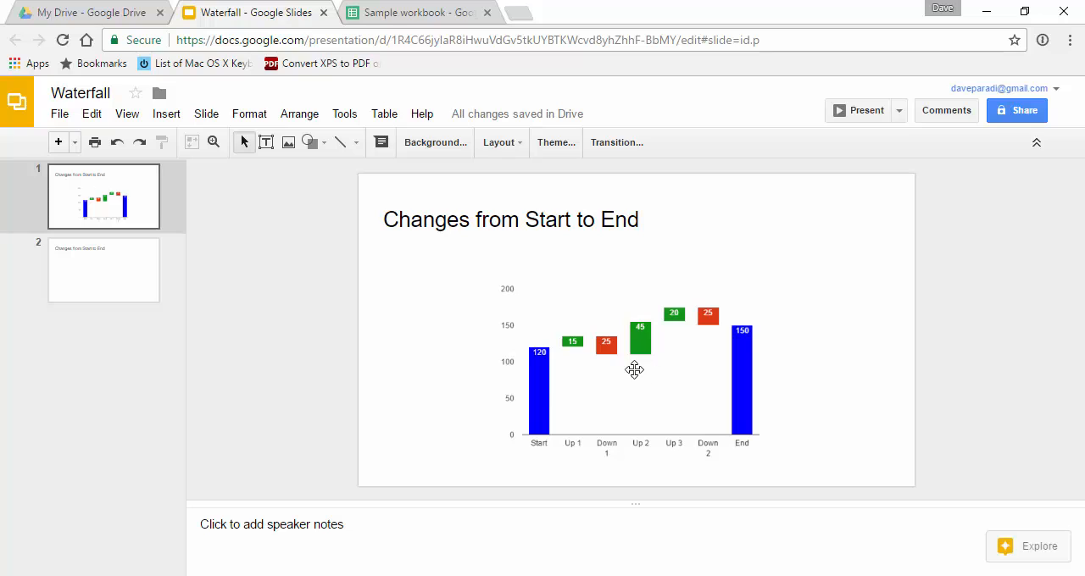
mouse_move(655, 399)
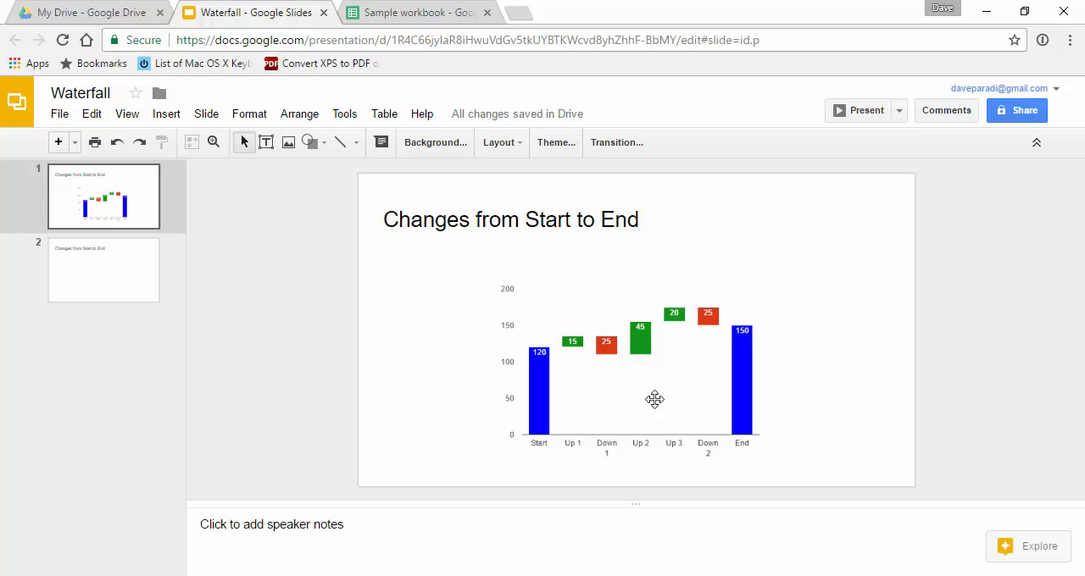
Switch to the workbook holding the waterfall data and deselect the data table.
click(416, 12)
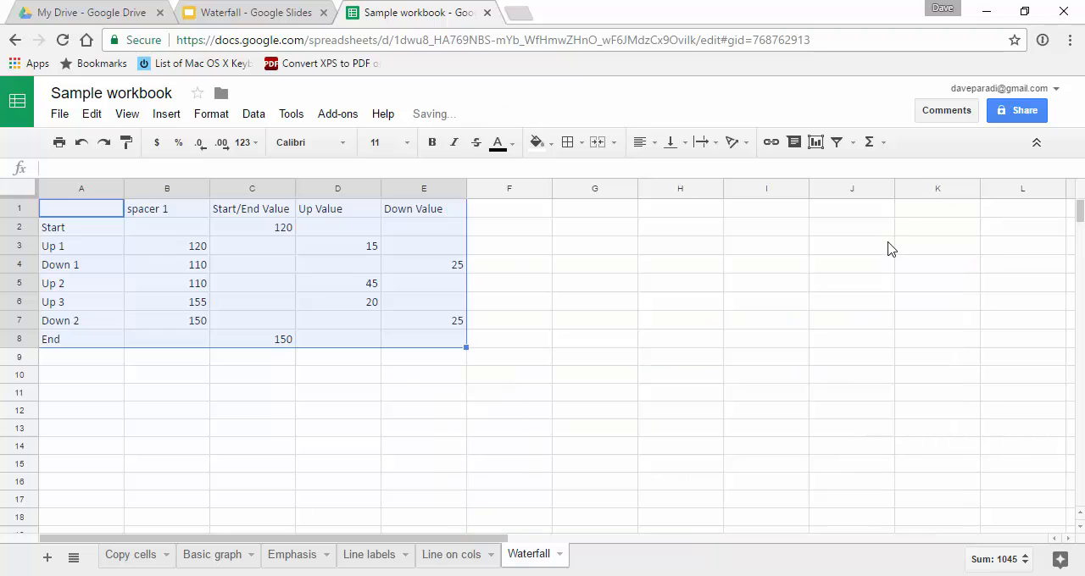
click(82, 375)
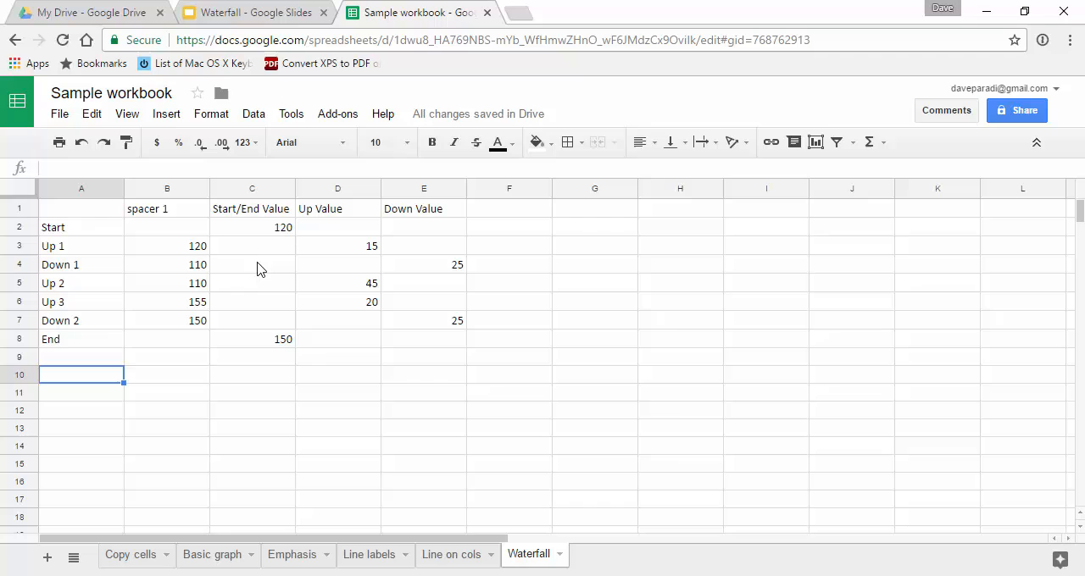
mouse_move(248, 291)
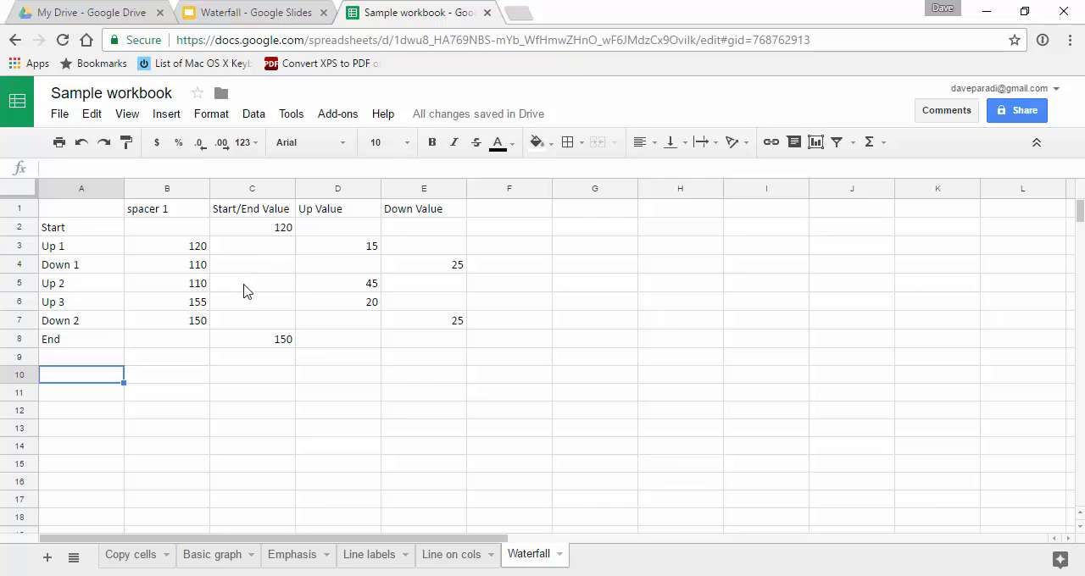
mouse_move(178, 277)
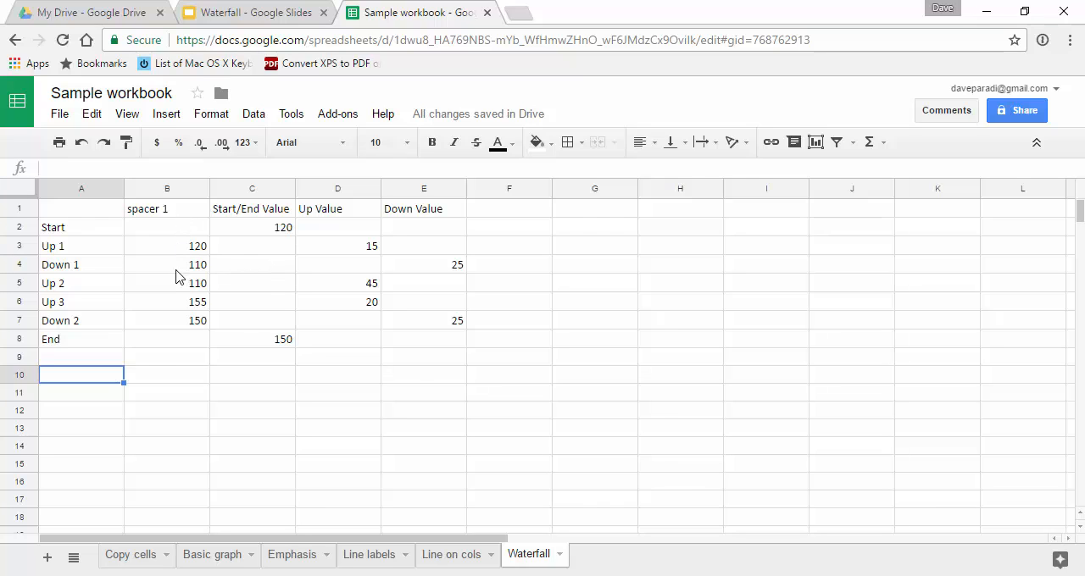
mouse_move(173, 343)
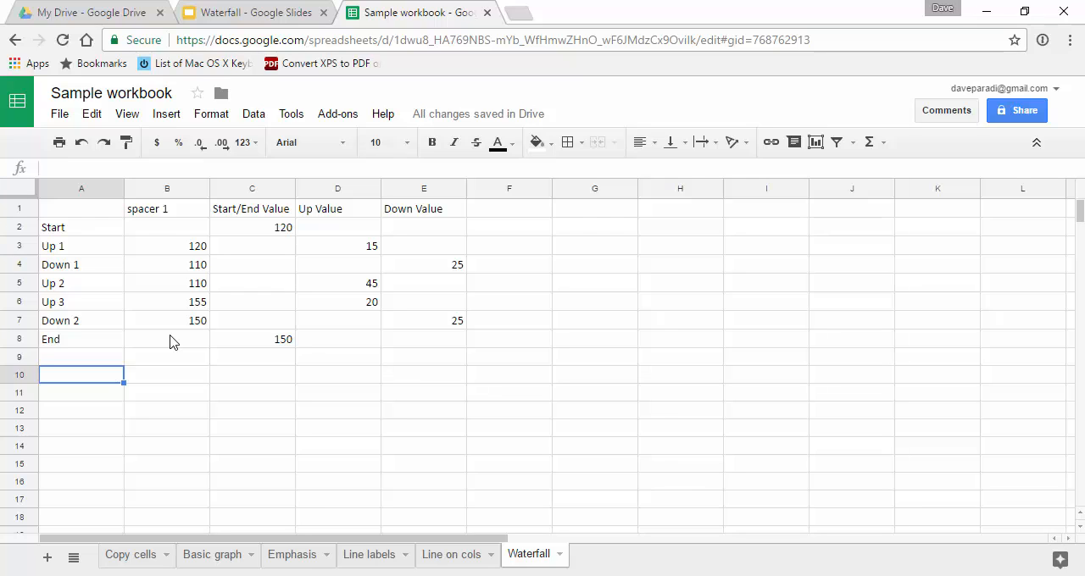
mouse_move(271, 339)
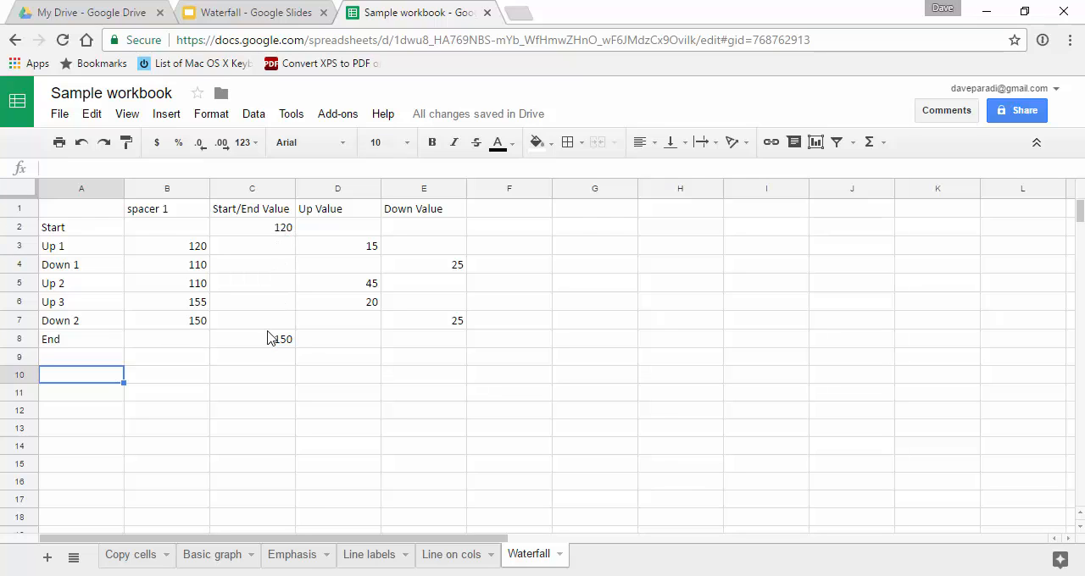
mouse_move(203, 347)
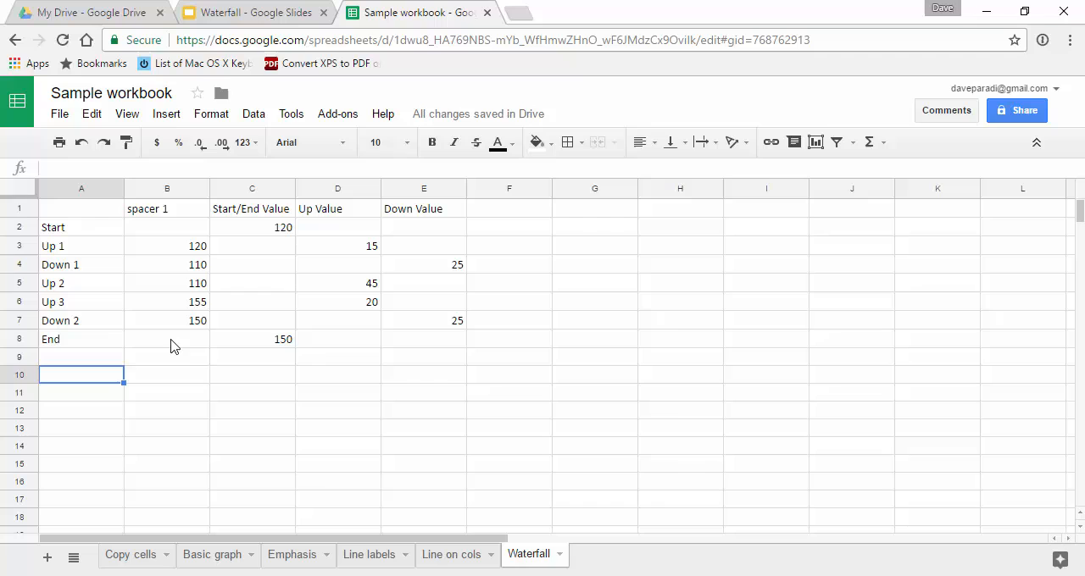
mouse_move(264, 341)
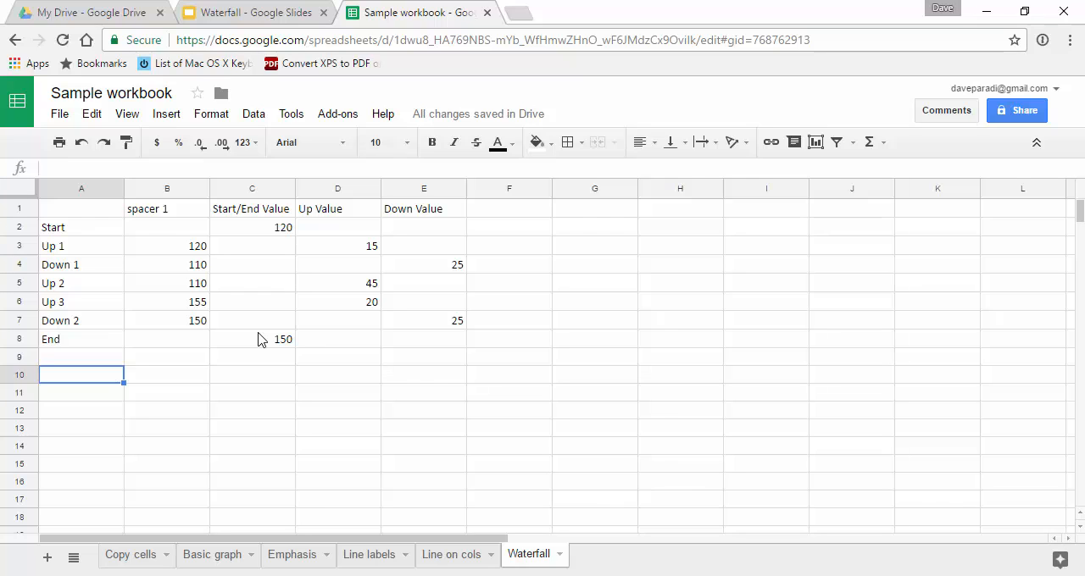
mouse_move(401, 228)
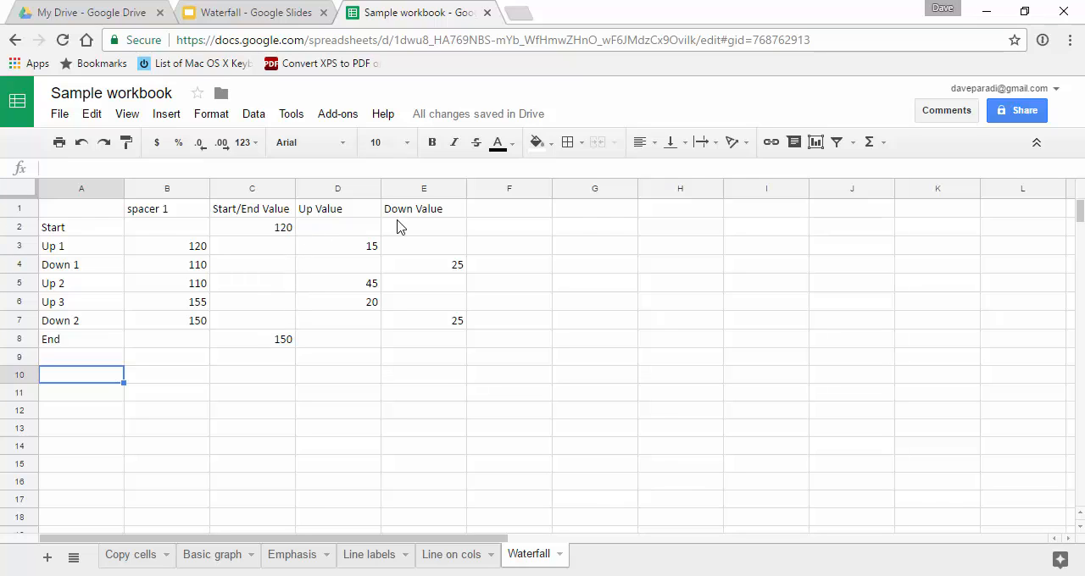
mouse_move(253, 315)
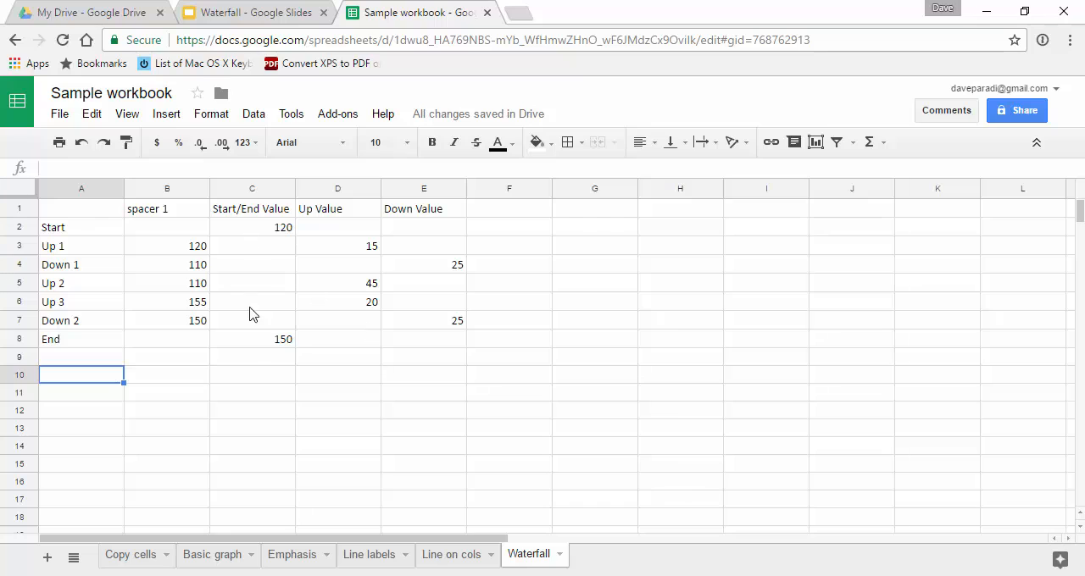
mouse_move(253, 353)
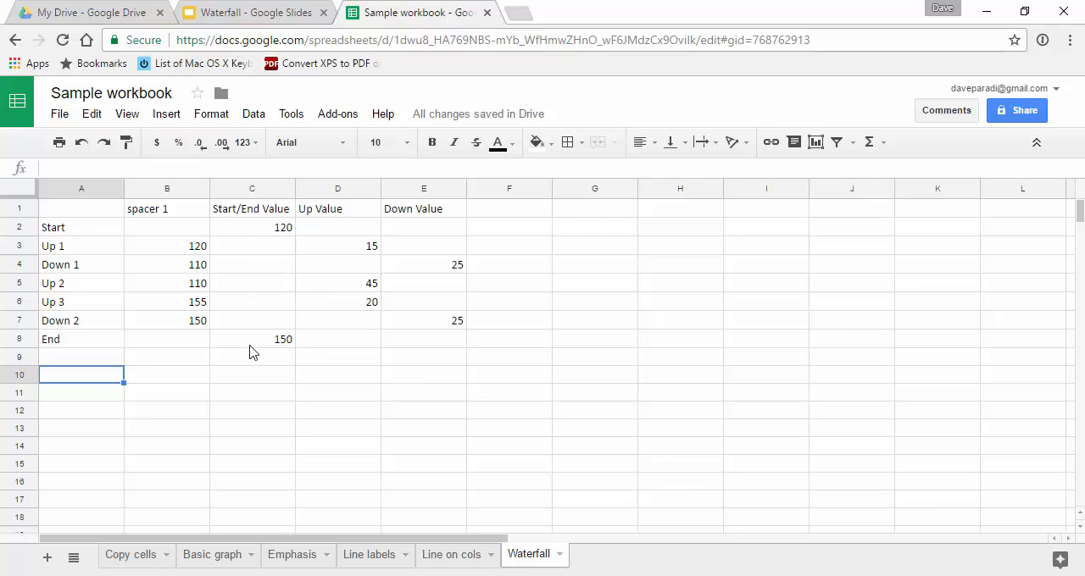
mouse_move(356, 309)
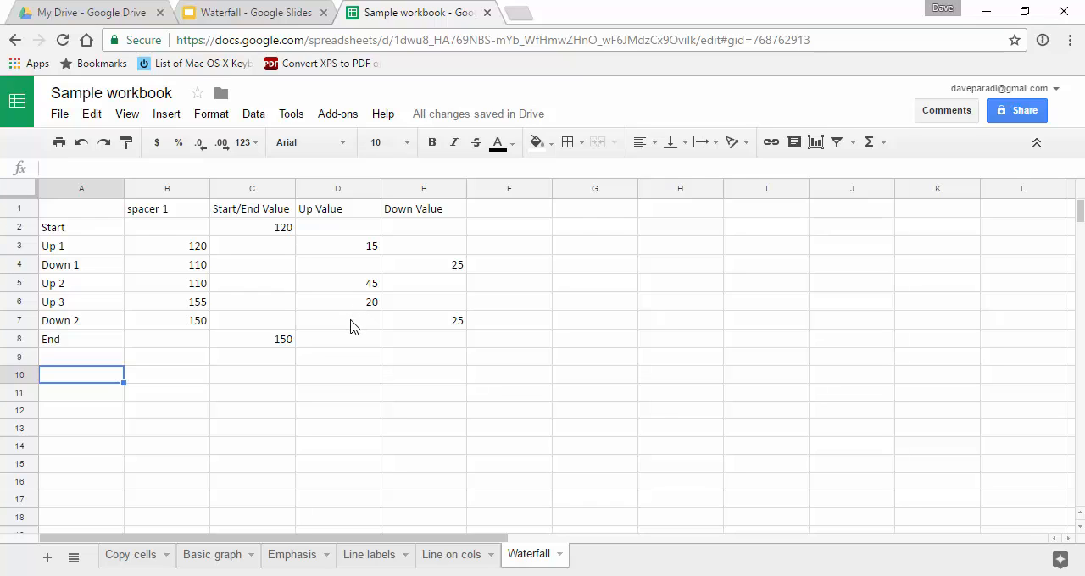
mouse_move(443, 340)
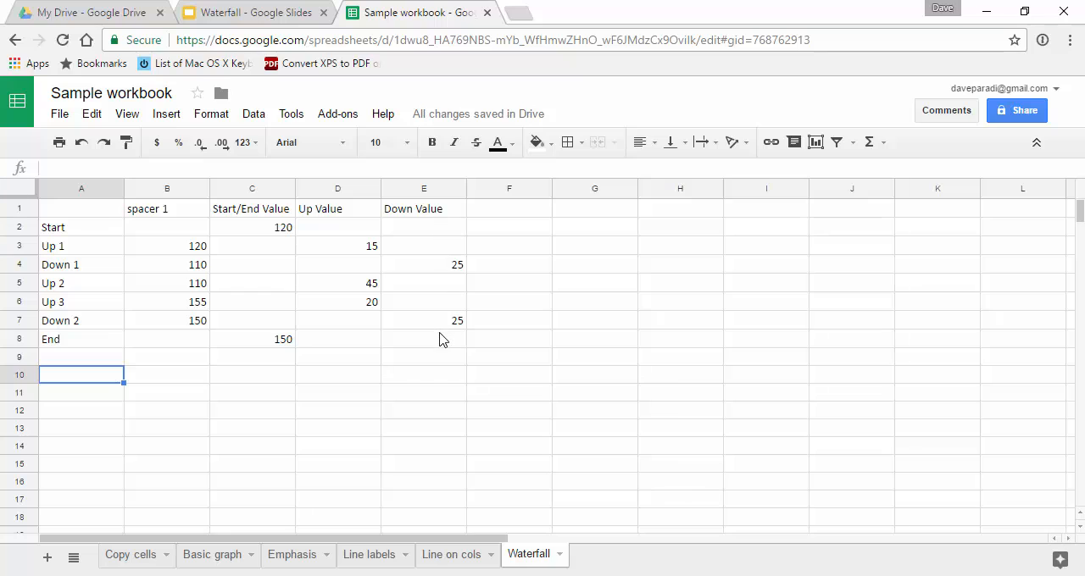
mouse_move(354, 255)
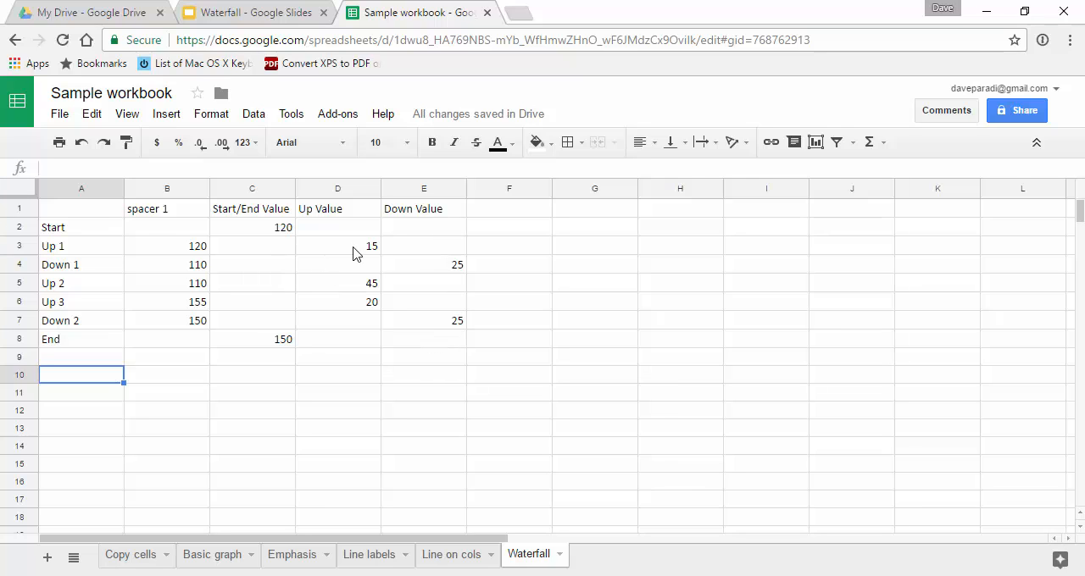
mouse_move(416, 304)
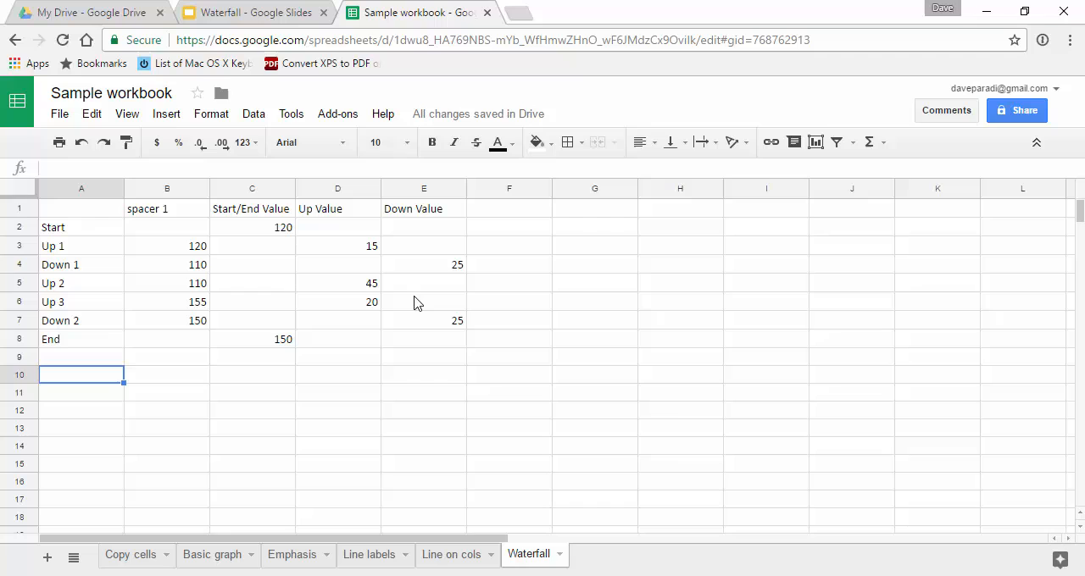
mouse_move(180, 354)
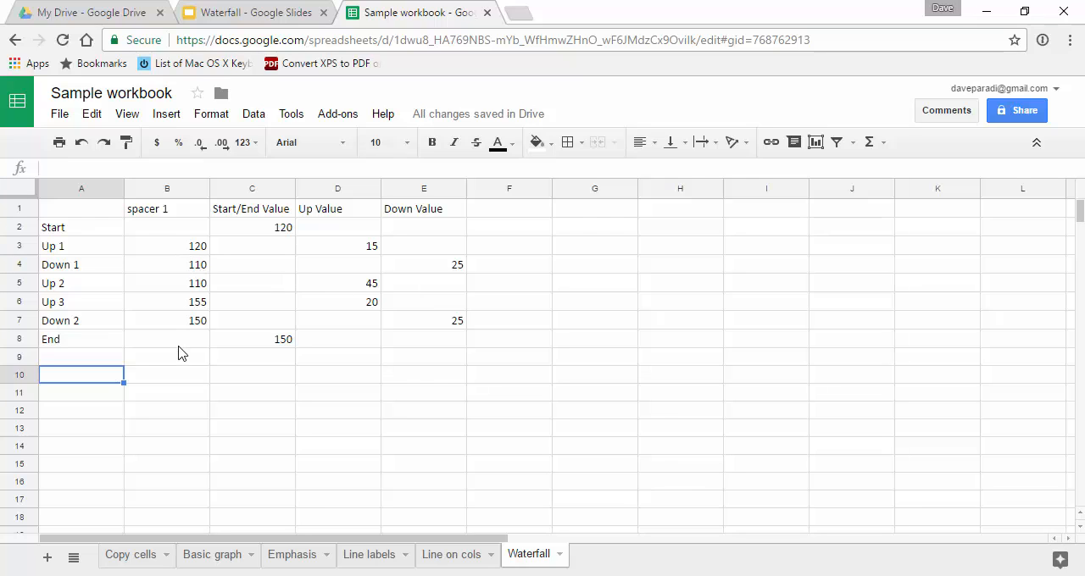
mouse_move(176, 328)
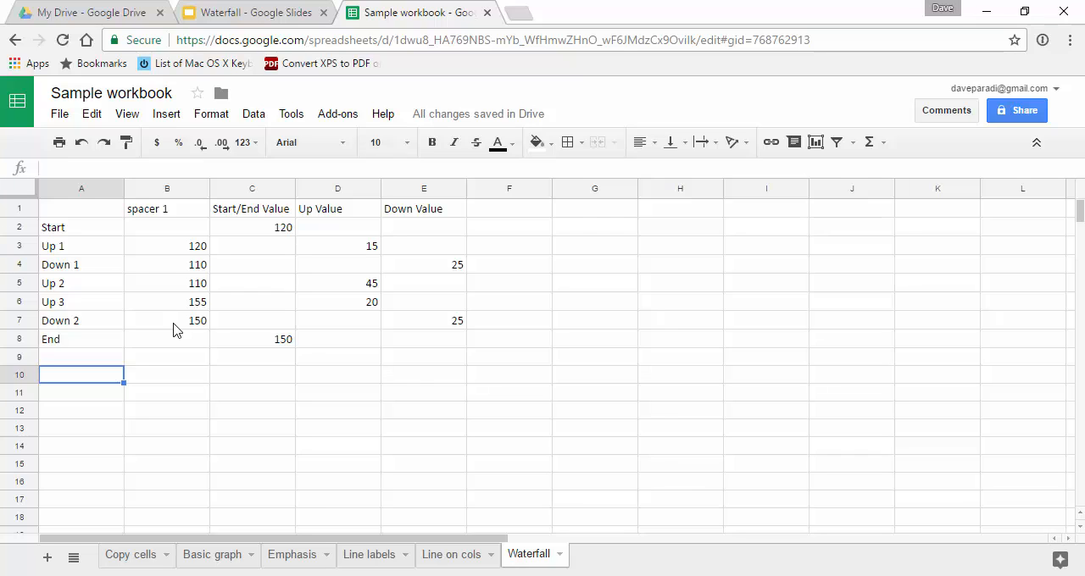
mouse_move(204, 342)
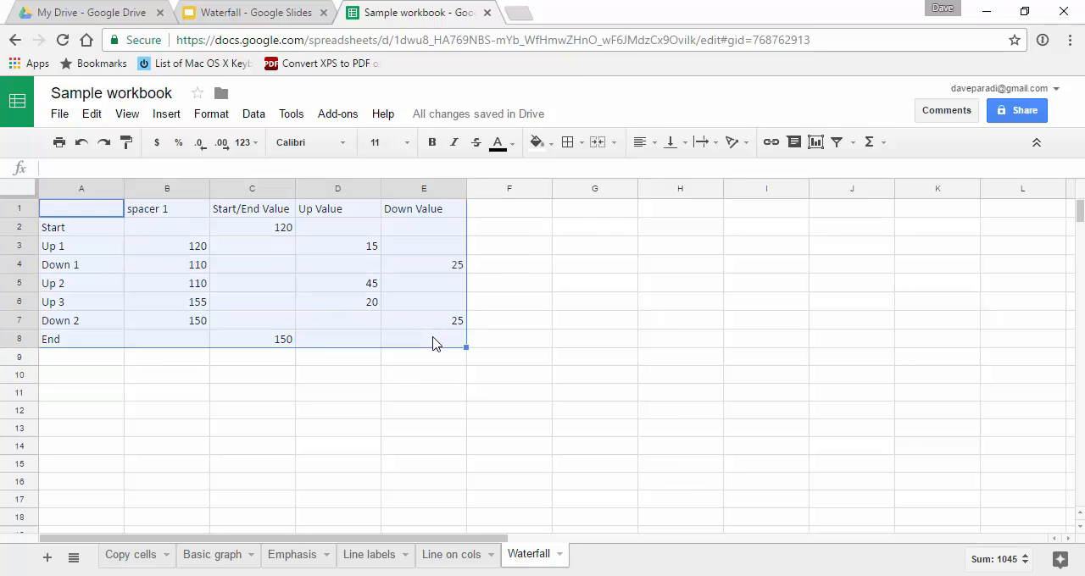
Insert a stacked column chart built from the waterfall table.
click(167, 114)
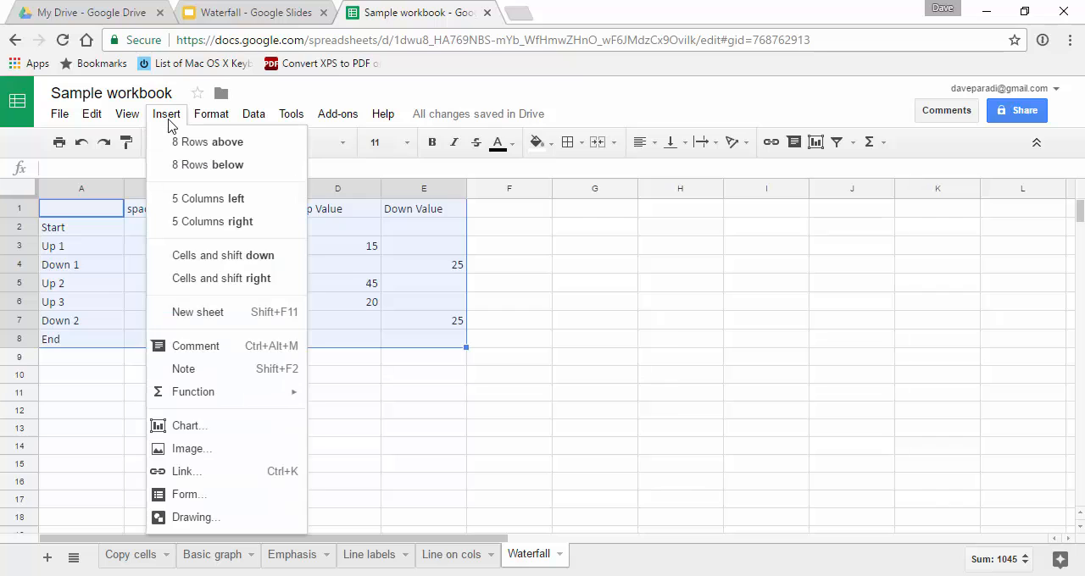
click(394, 388)
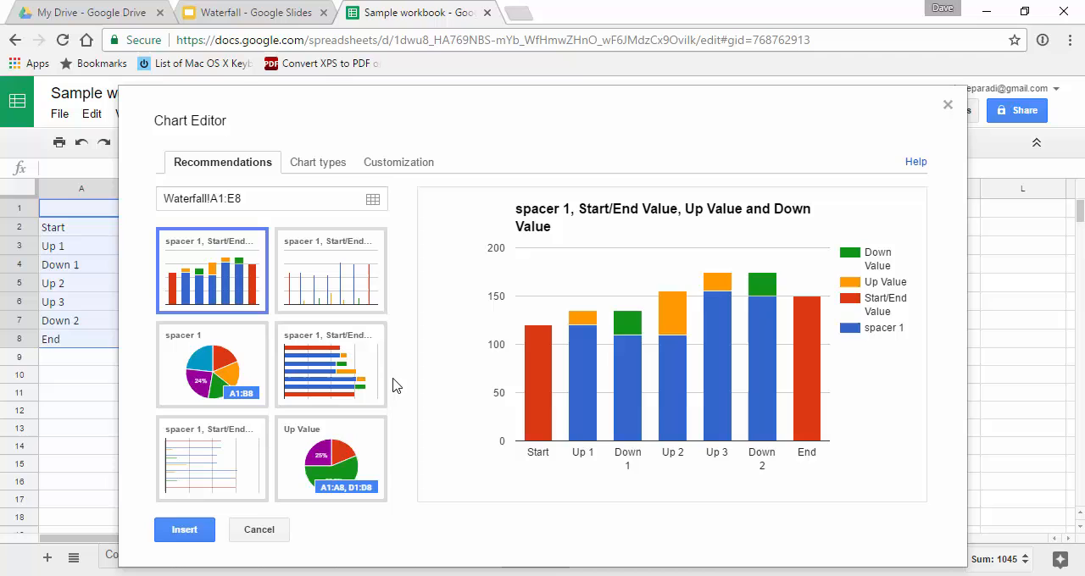
mouse_move(318, 162)
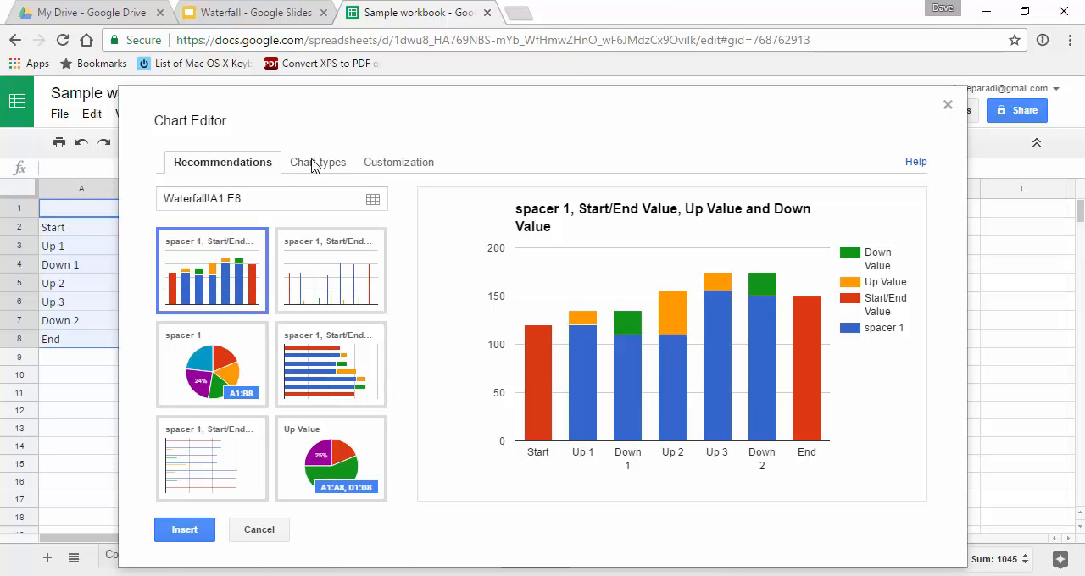
click(317, 162)
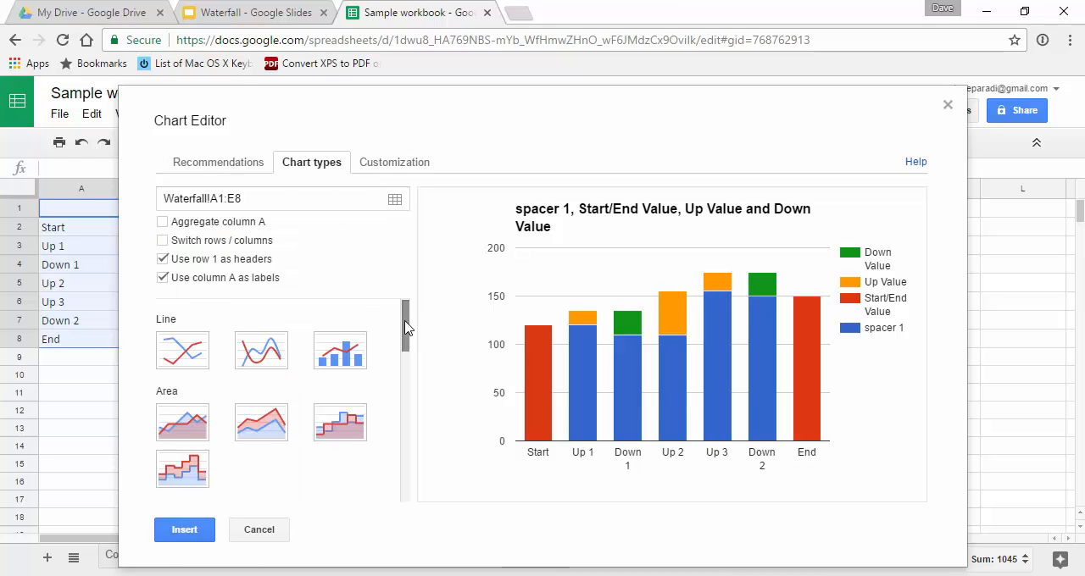
scroll(down, 3)
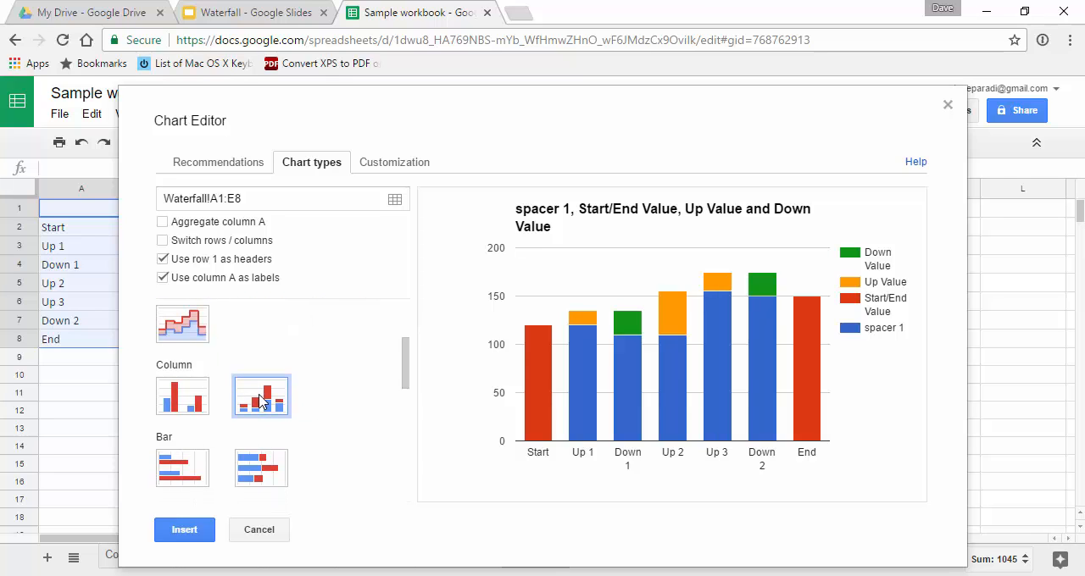
click(184, 530)
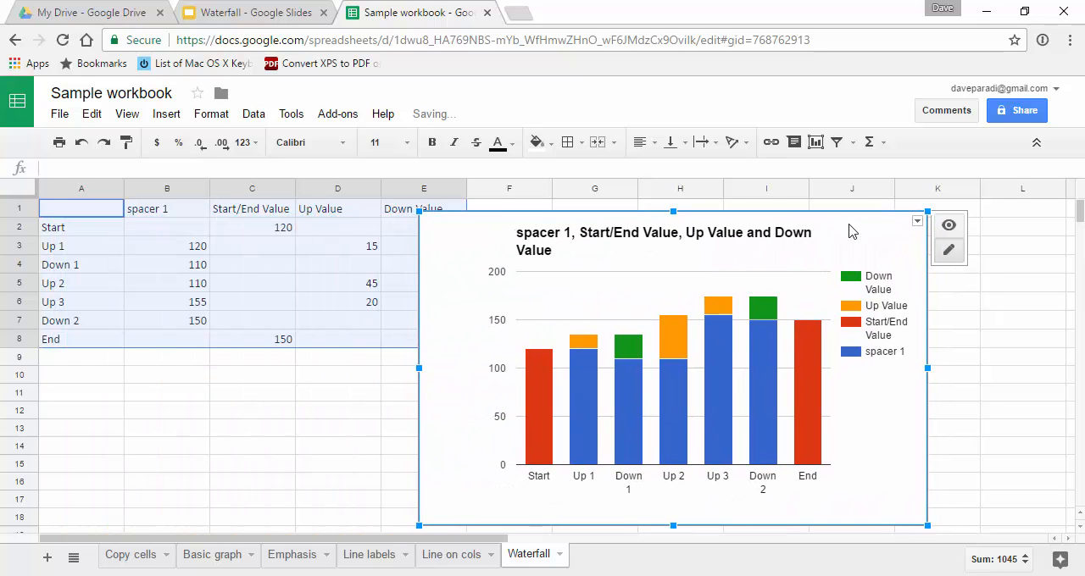
Open the chart's advanced editing options and set the legend to None.
click(916, 222)
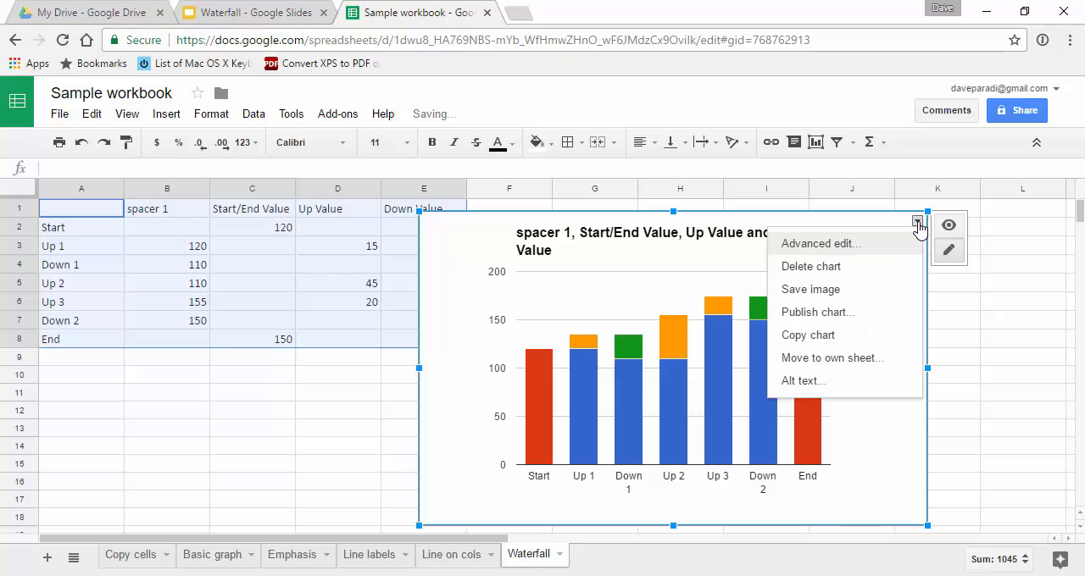
click(819, 243)
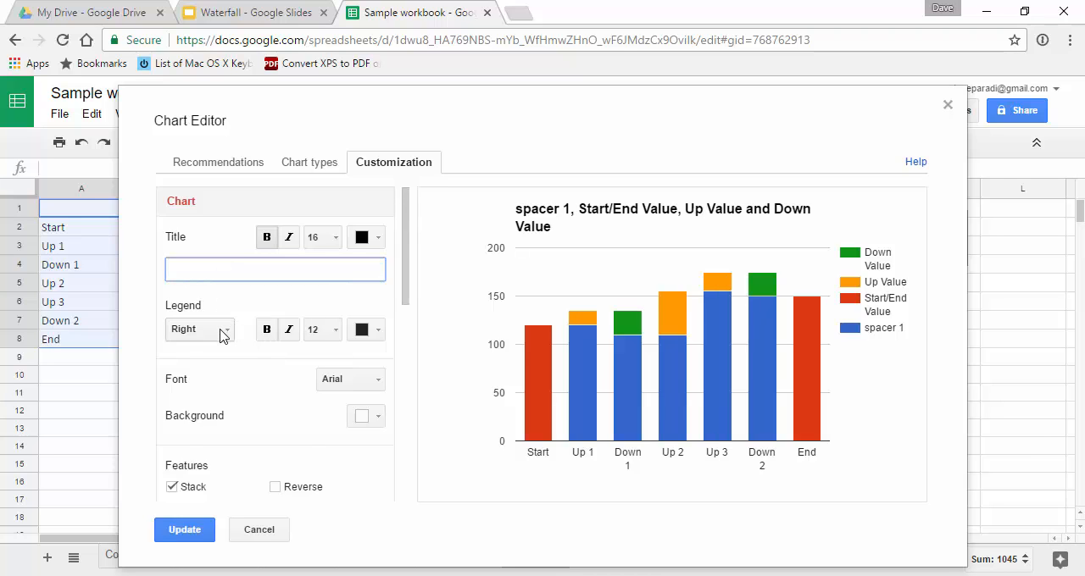
click(199, 329)
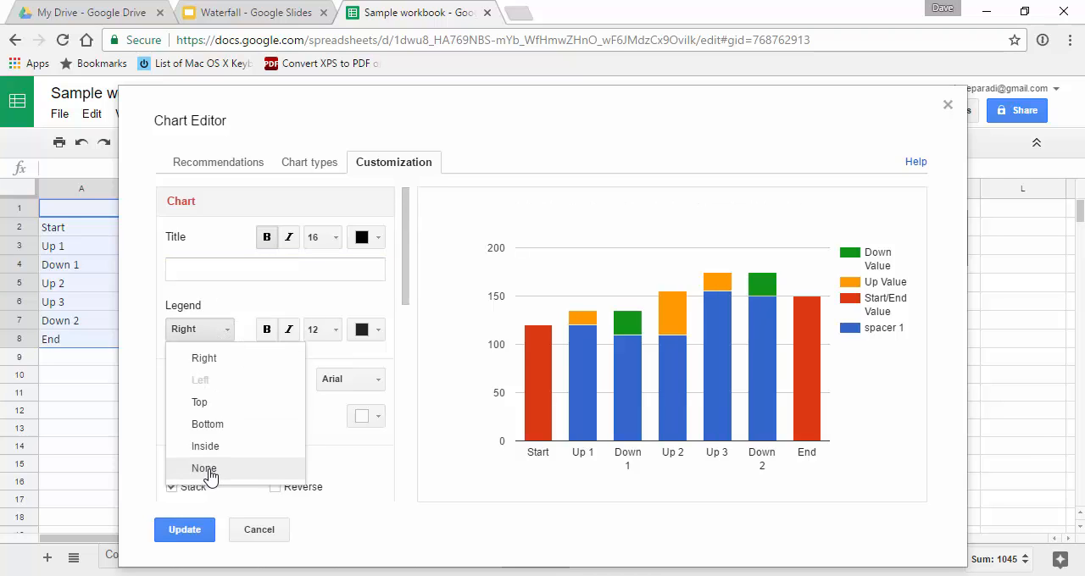
click(204, 468)
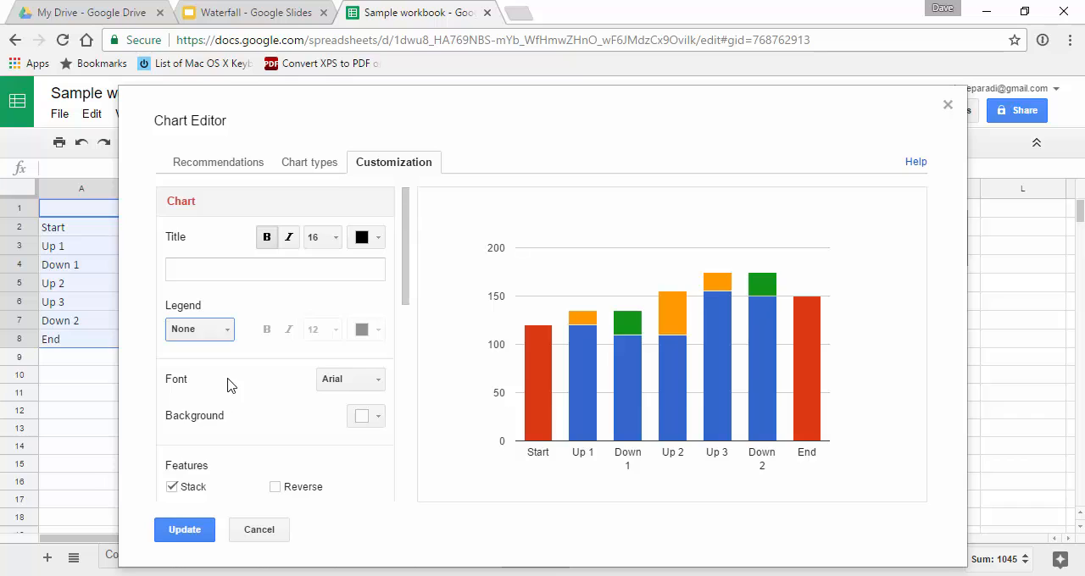
Review the vertical axis settings in the chart customization panel.
scroll(down, 3)
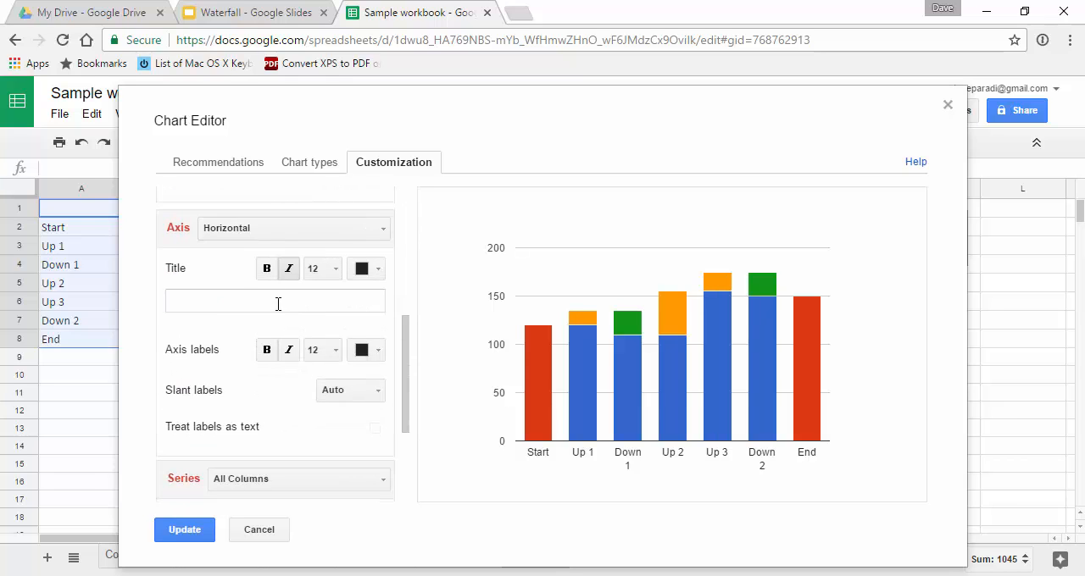
click(294, 228)
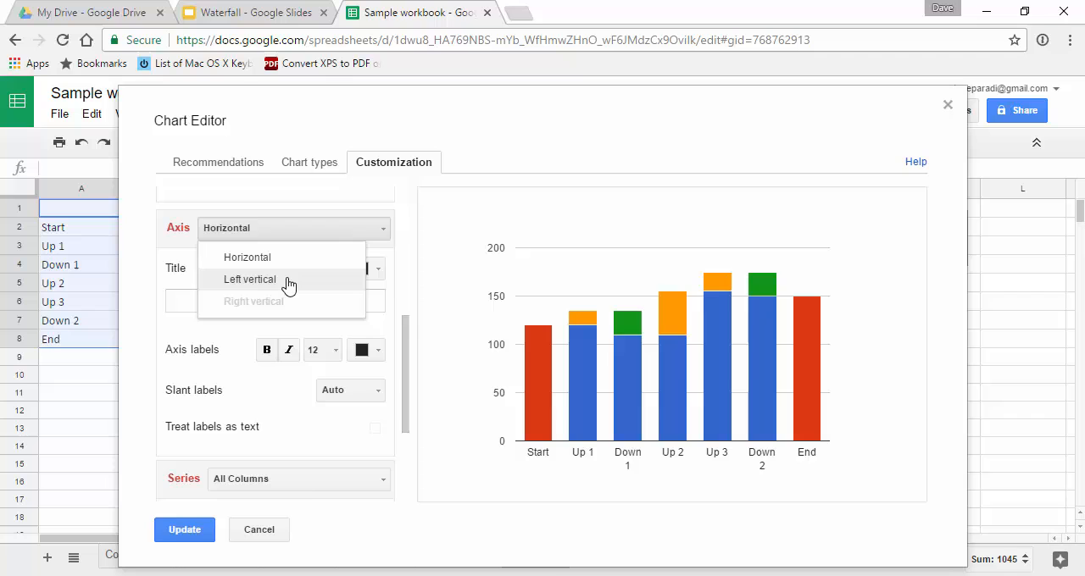
click(250, 278)
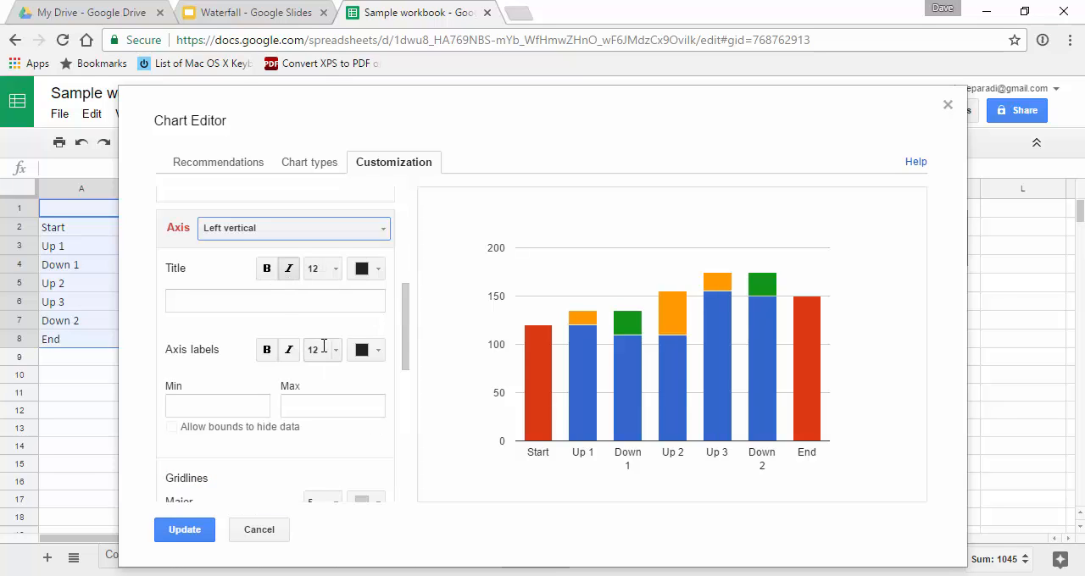
mouse_move(305, 388)
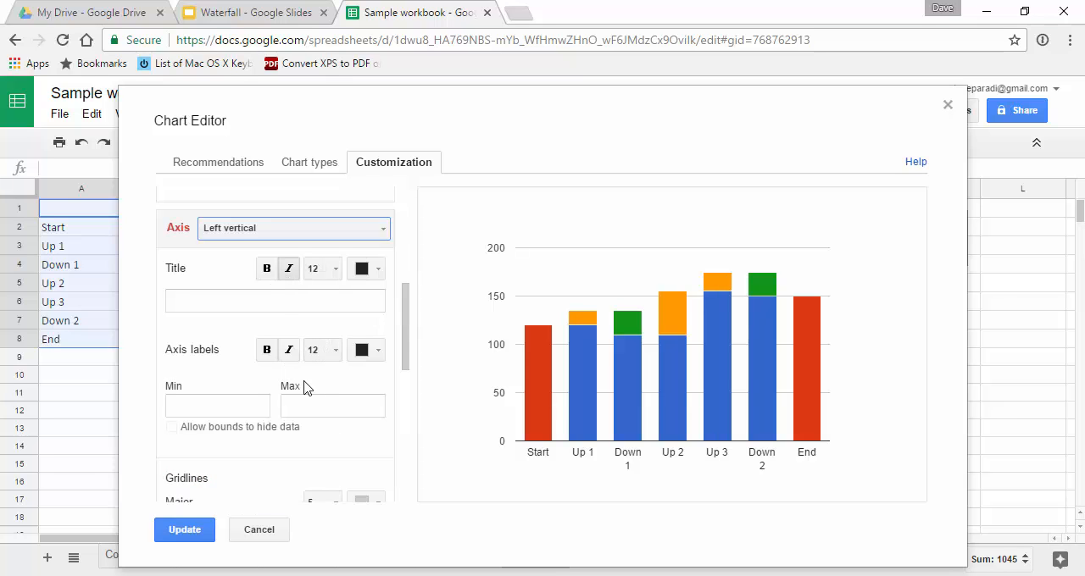
scroll(down, 3)
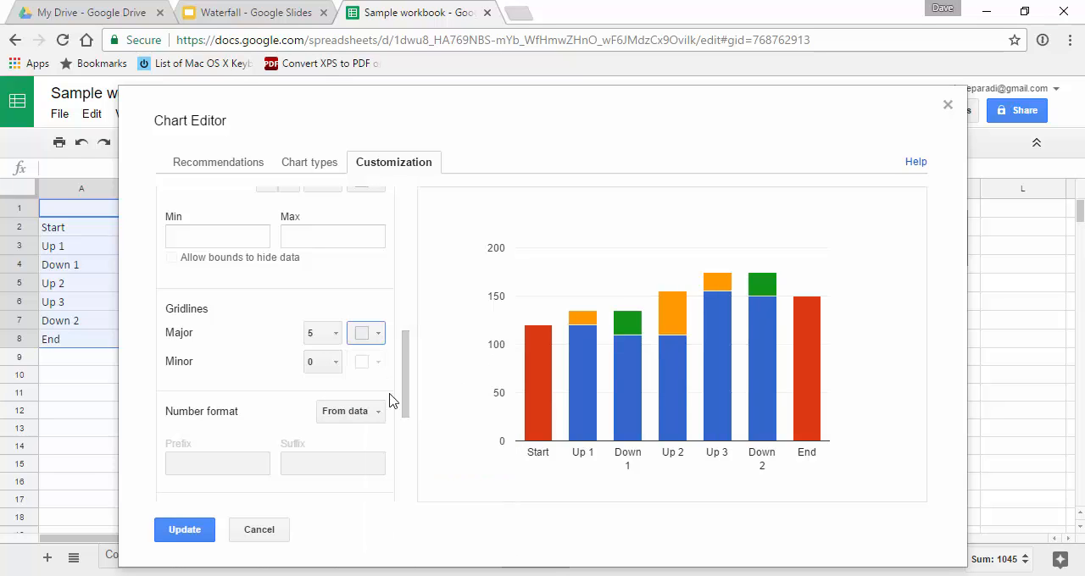
scroll(down, 3)
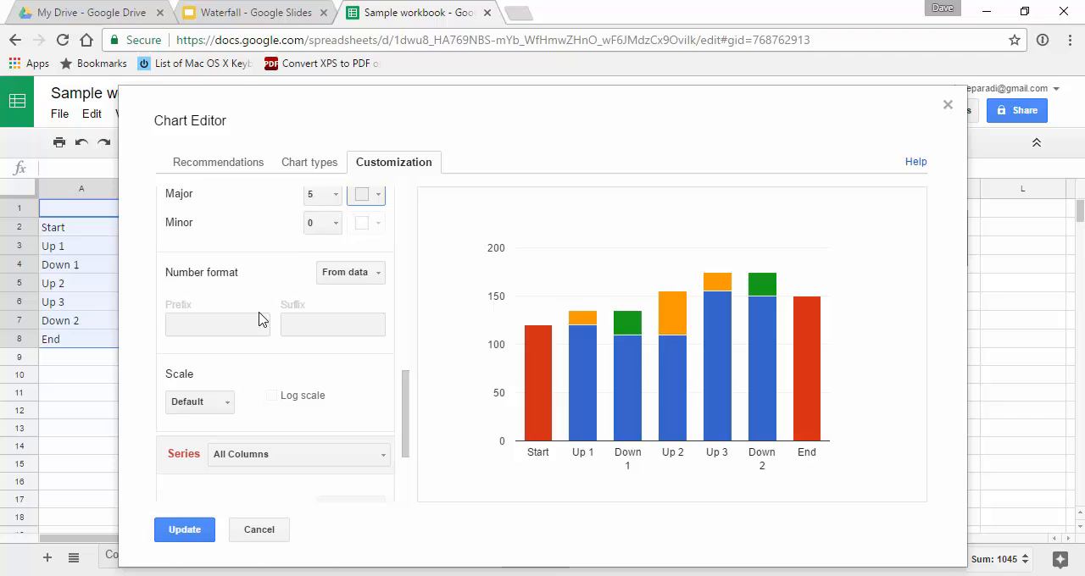
scroll(down, 3)
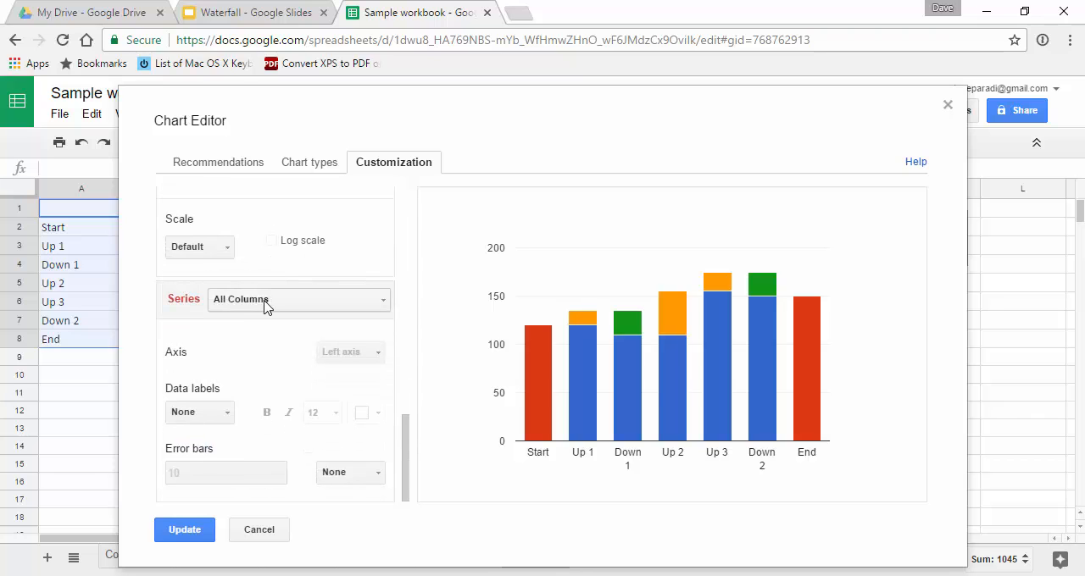
Set the spacer 1 series colour to None so its bars become invisible.
click(297, 299)
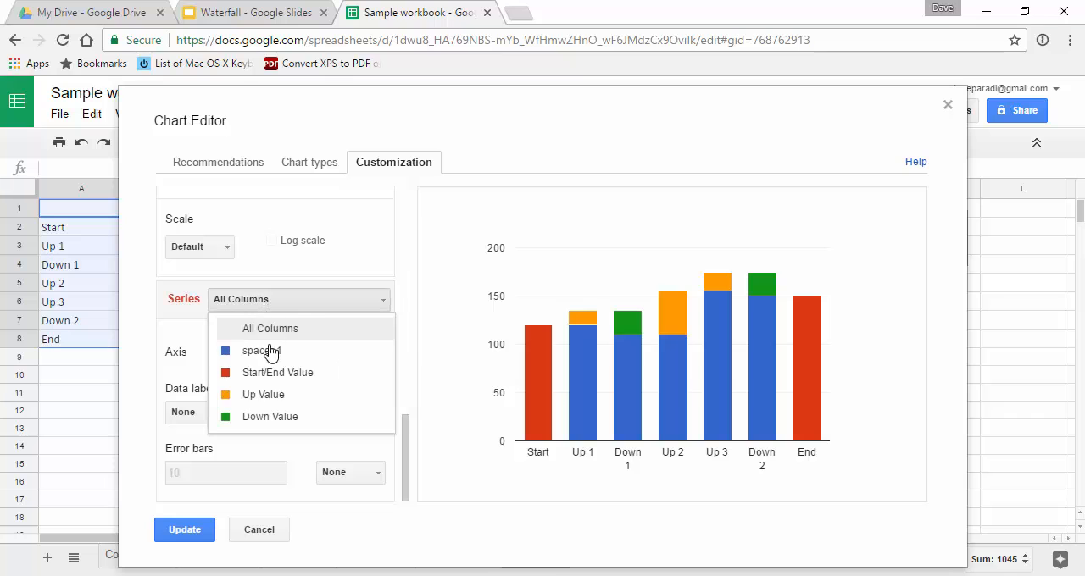
click(261, 351)
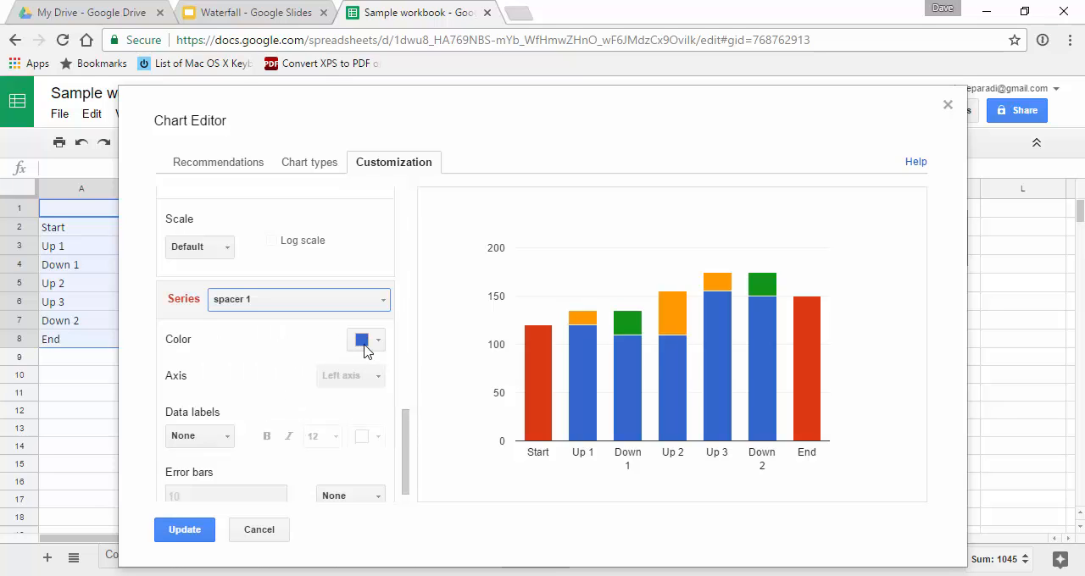
click(361, 339)
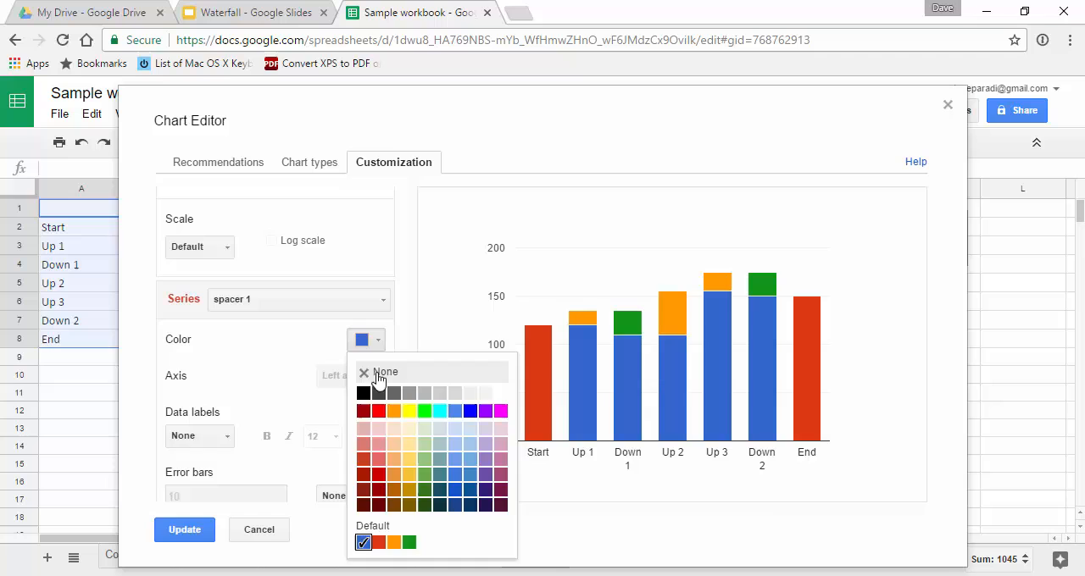
click(386, 373)
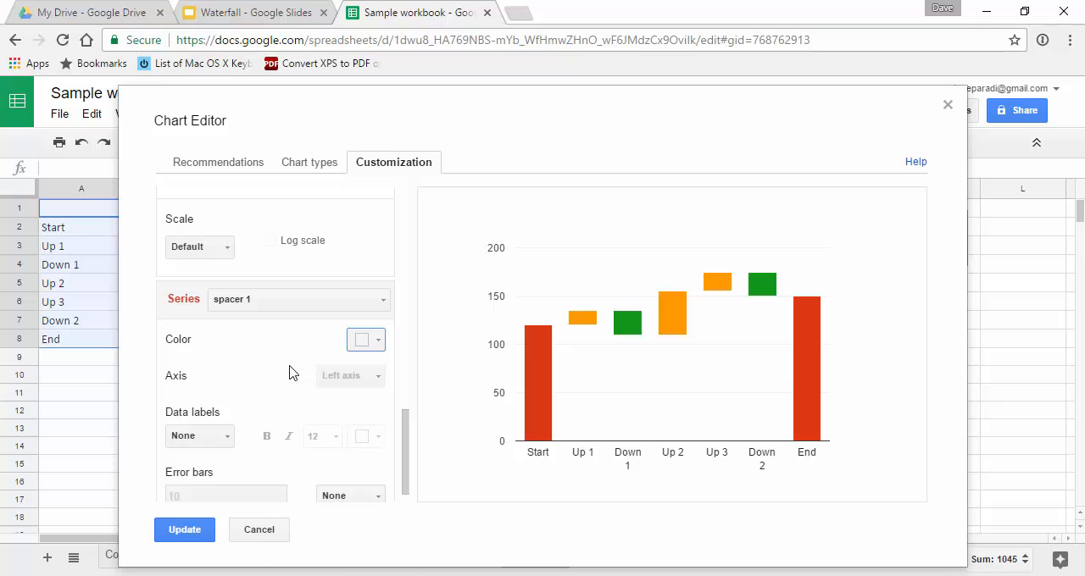
mouse_move(278, 350)
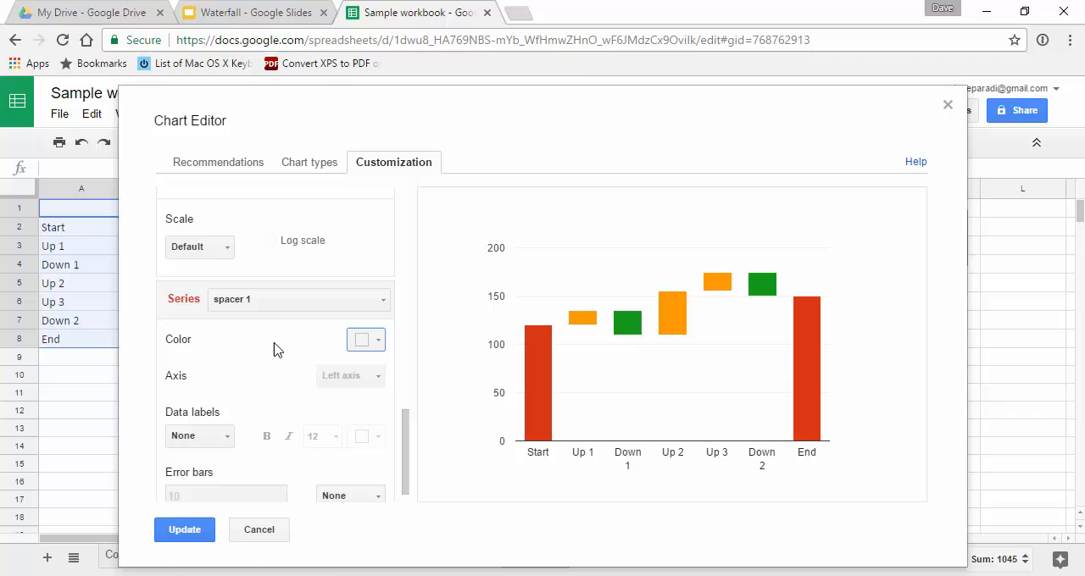
click(297, 298)
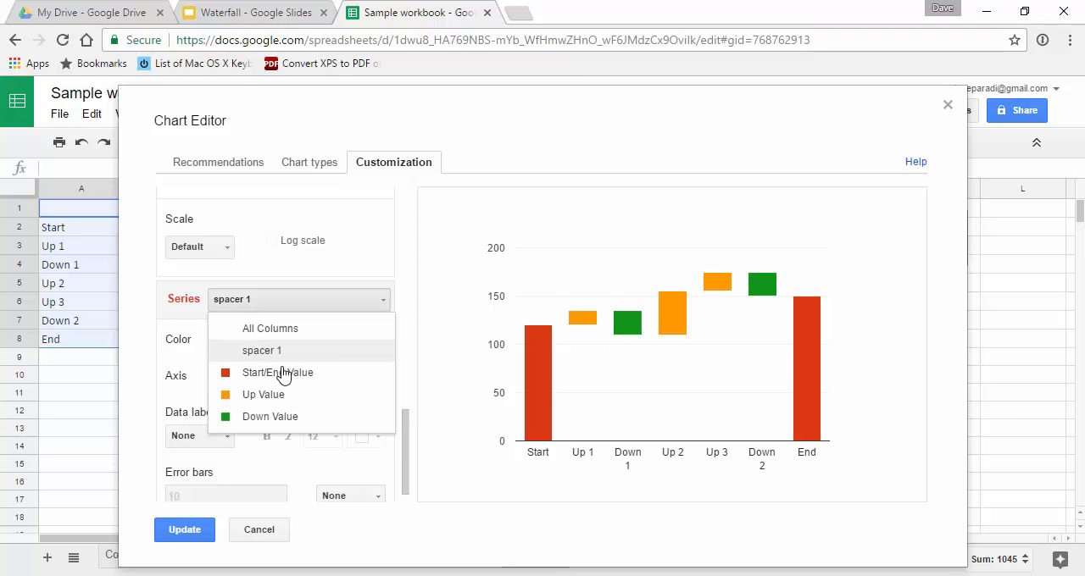
Colour the Start/End Value bars blue and show value labels.
click(277, 372)
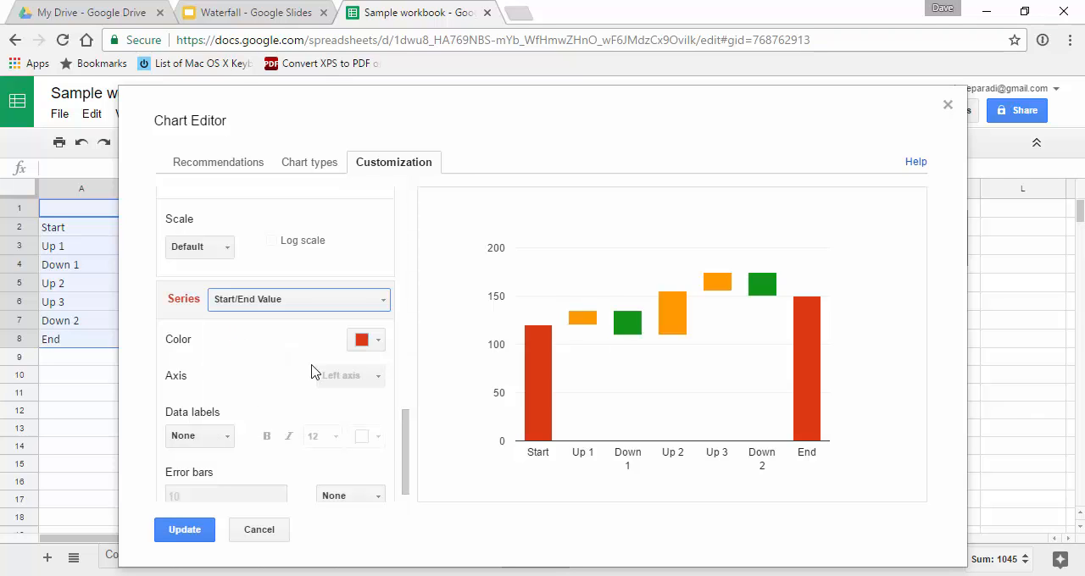
click(365, 339)
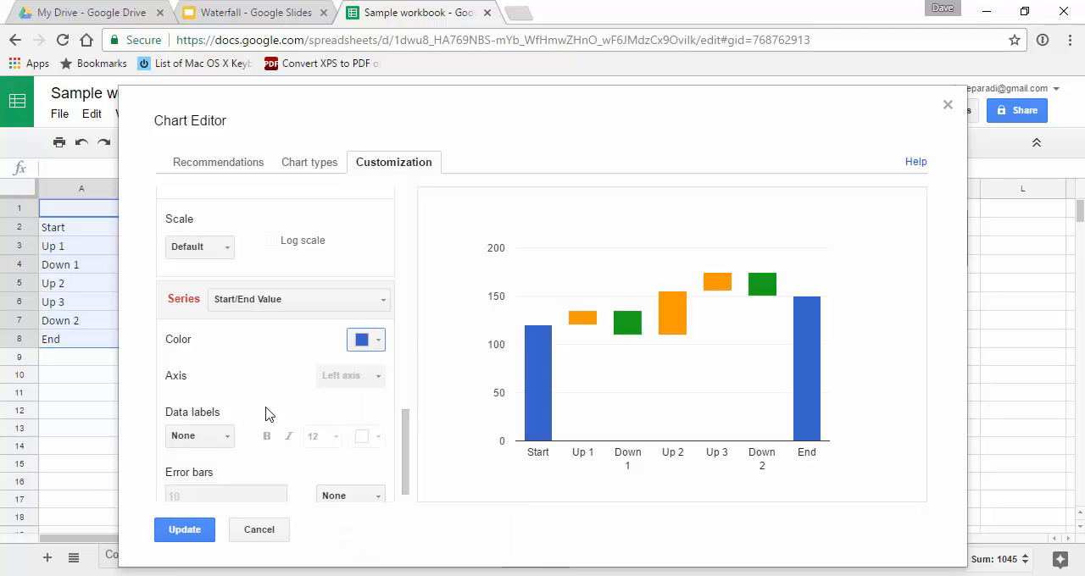
click(199, 436)
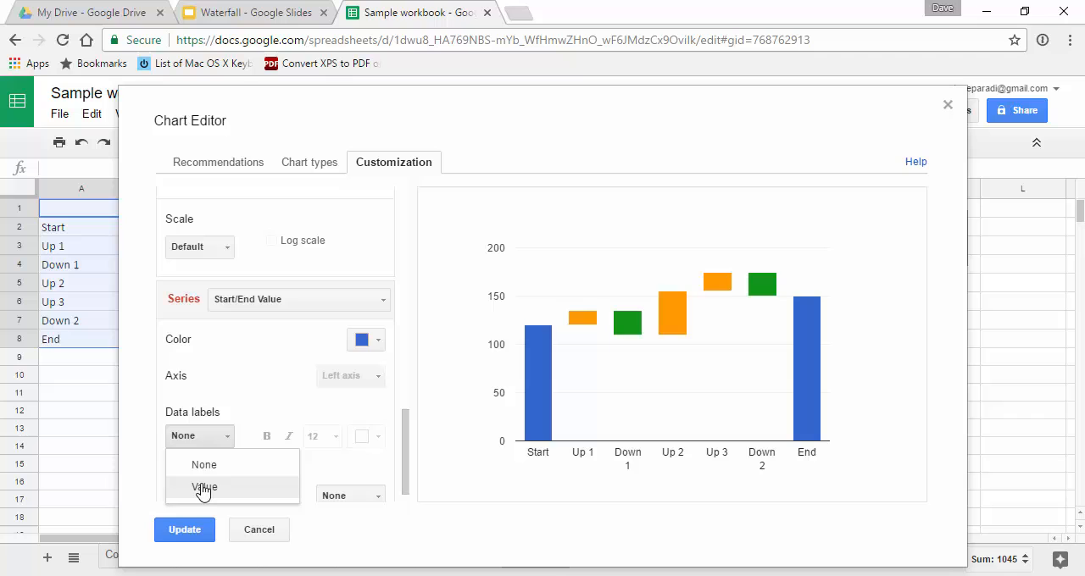
click(204, 487)
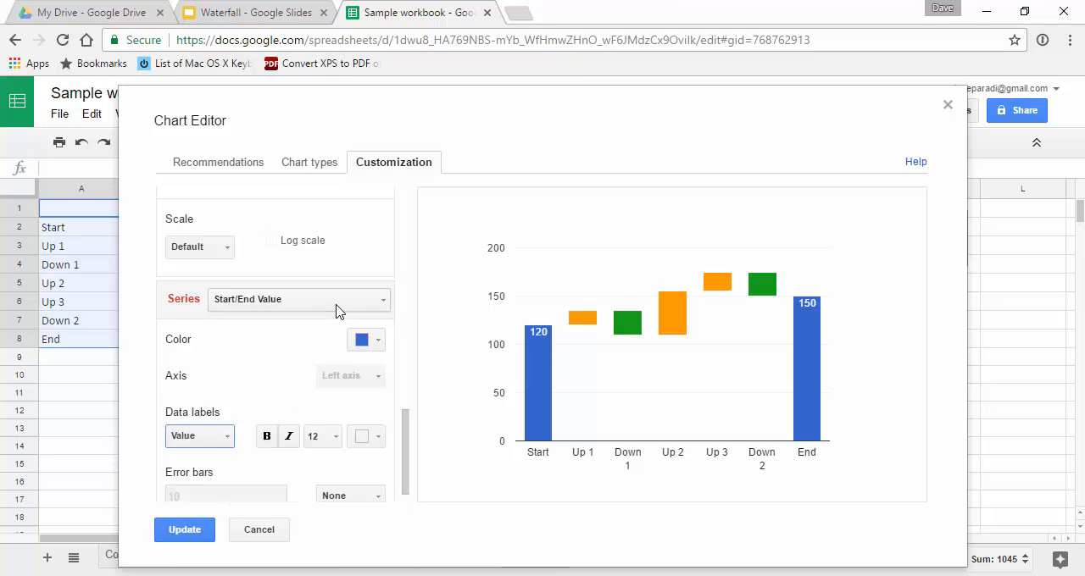
Colour the Up Value bars green and show their value labels.
click(297, 300)
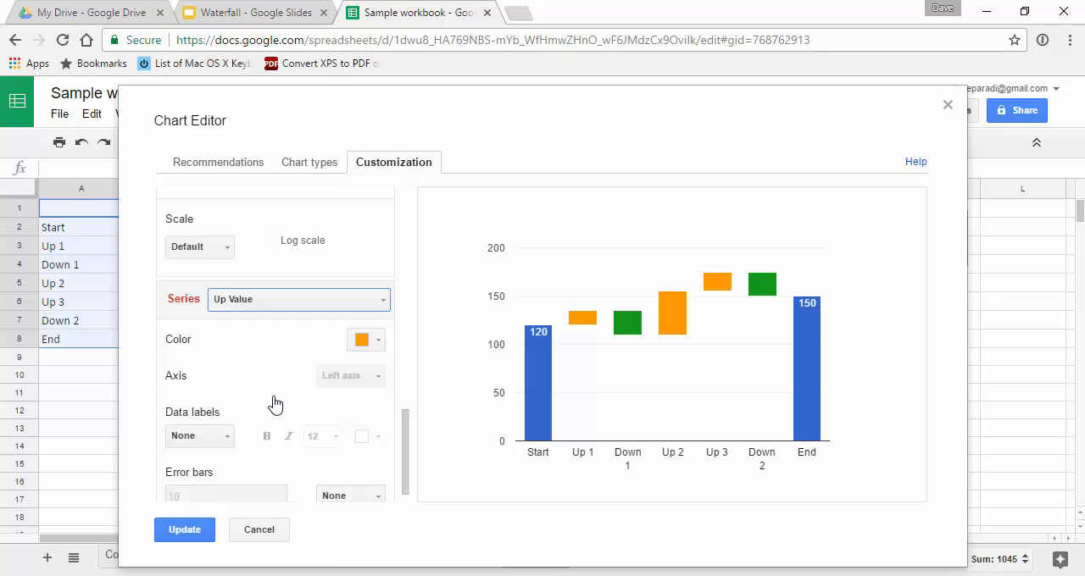
click(365, 339)
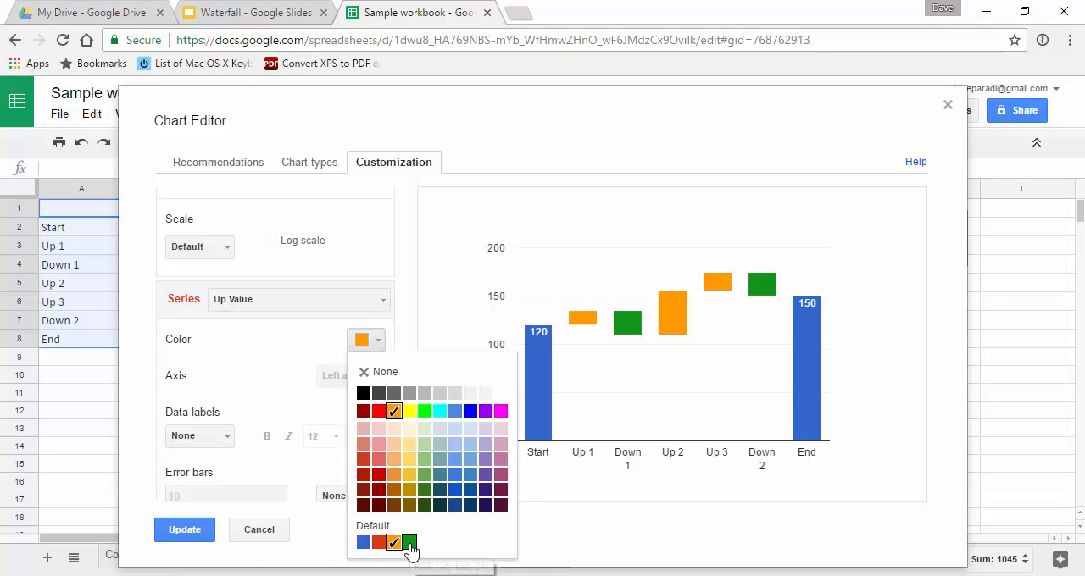
click(410, 543)
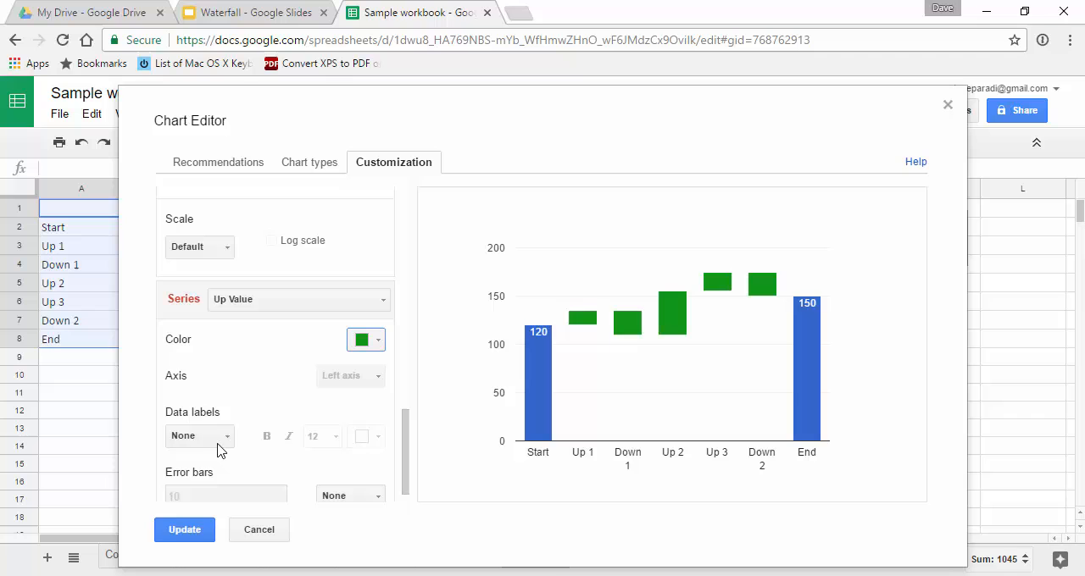
click(297, 299)
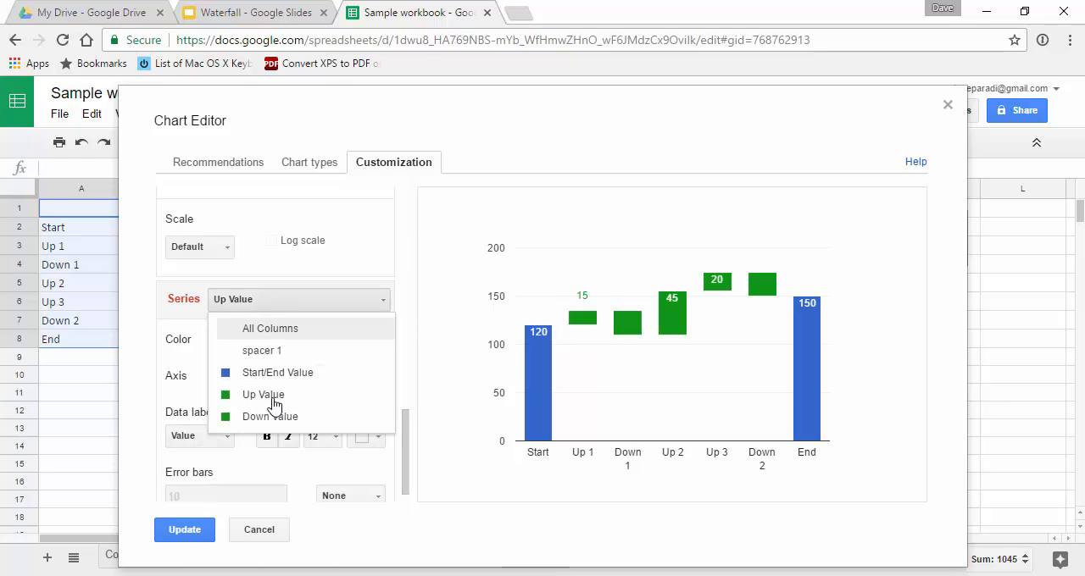
Colour the Down Value bars red and show their value labels.
click(269, 416)
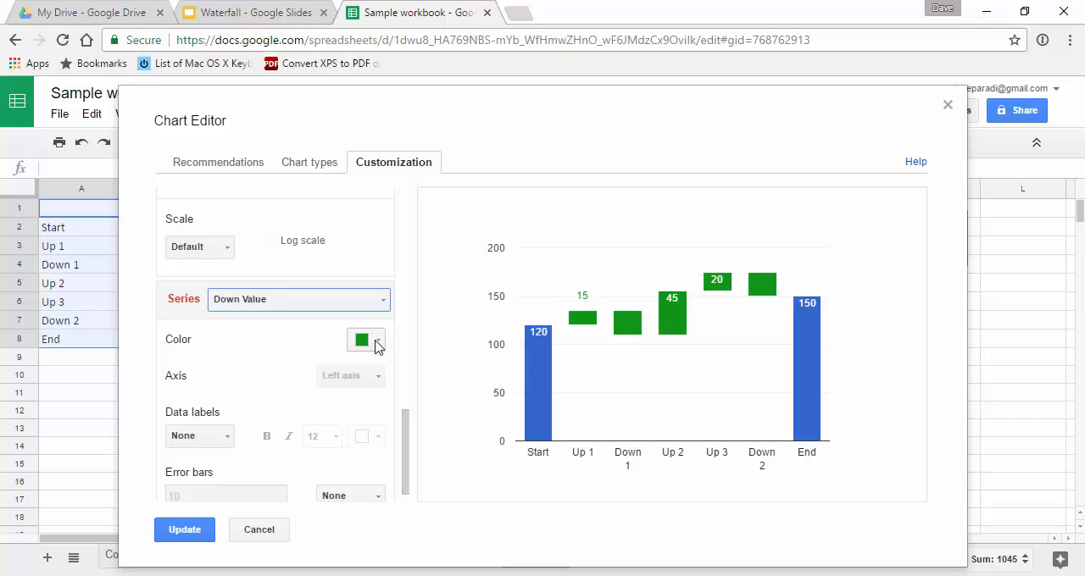
click(365, 339)
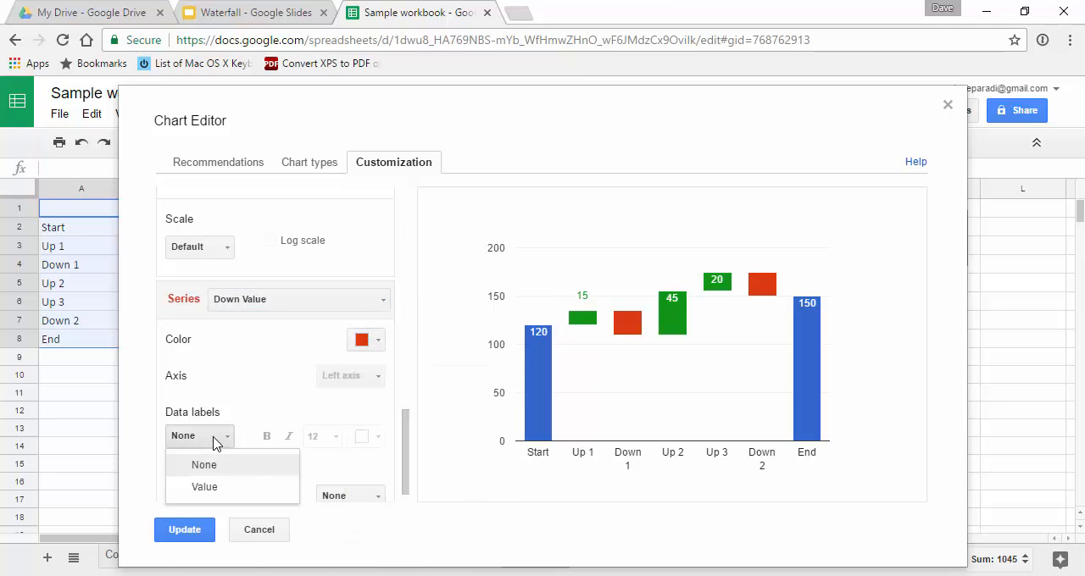
click(204, 487)
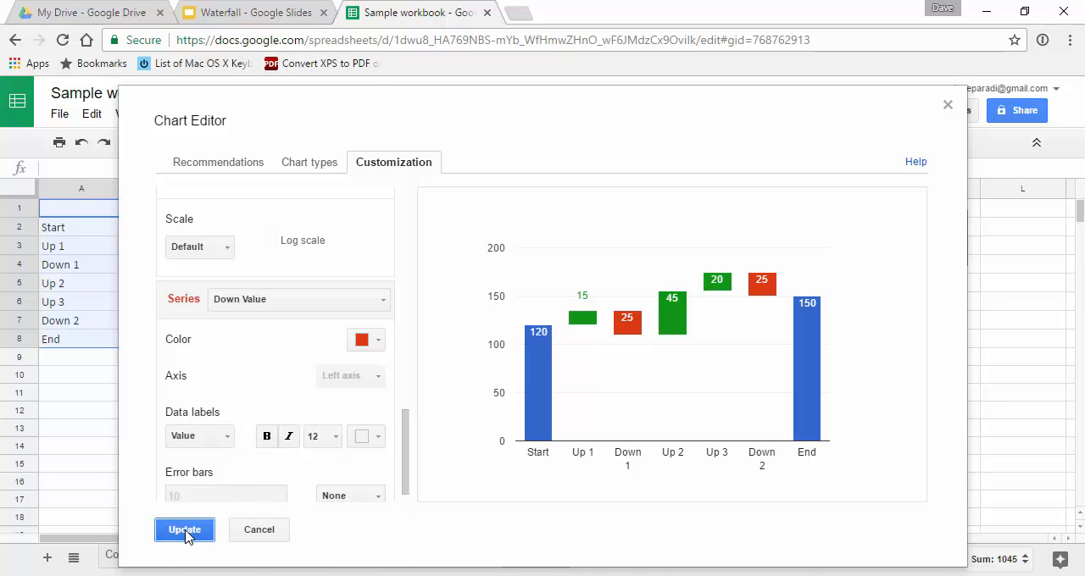
Apply the chart edits, then select the waterfall chart and open its options menu.
click(184, 530)
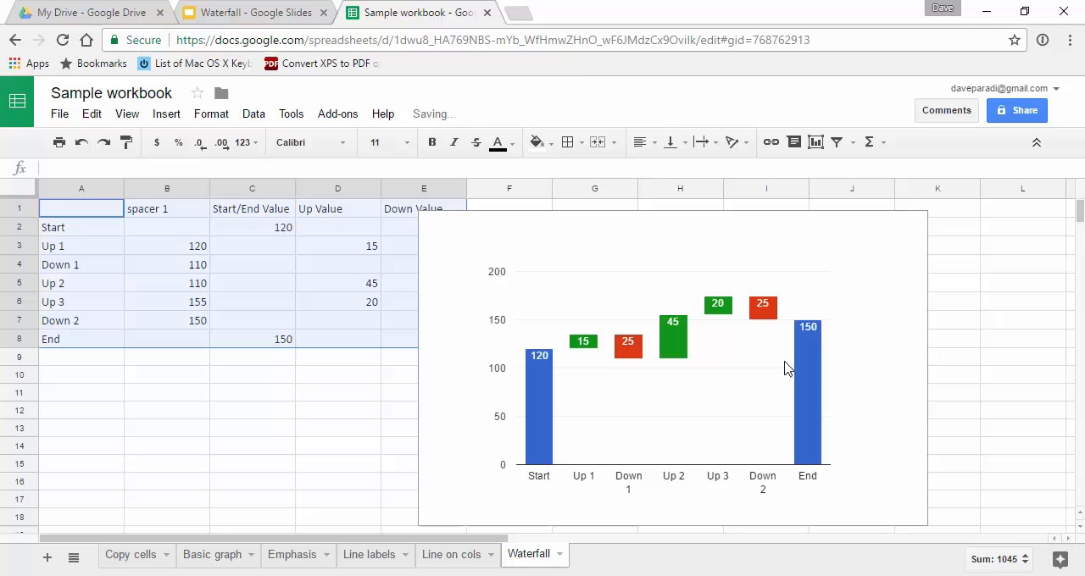
mouse_move(669, 383)
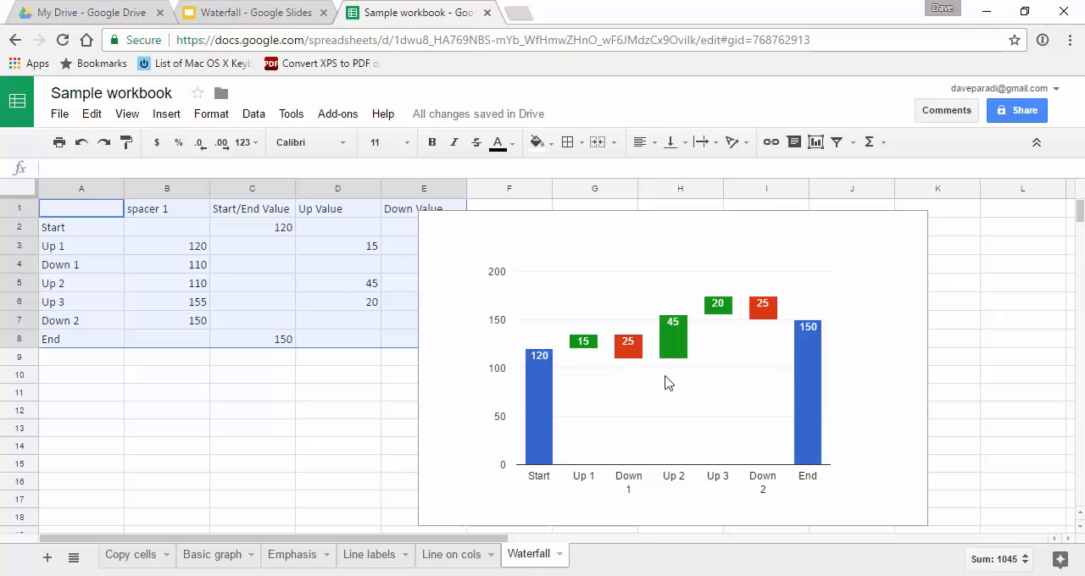
mouse_move(545, 427)
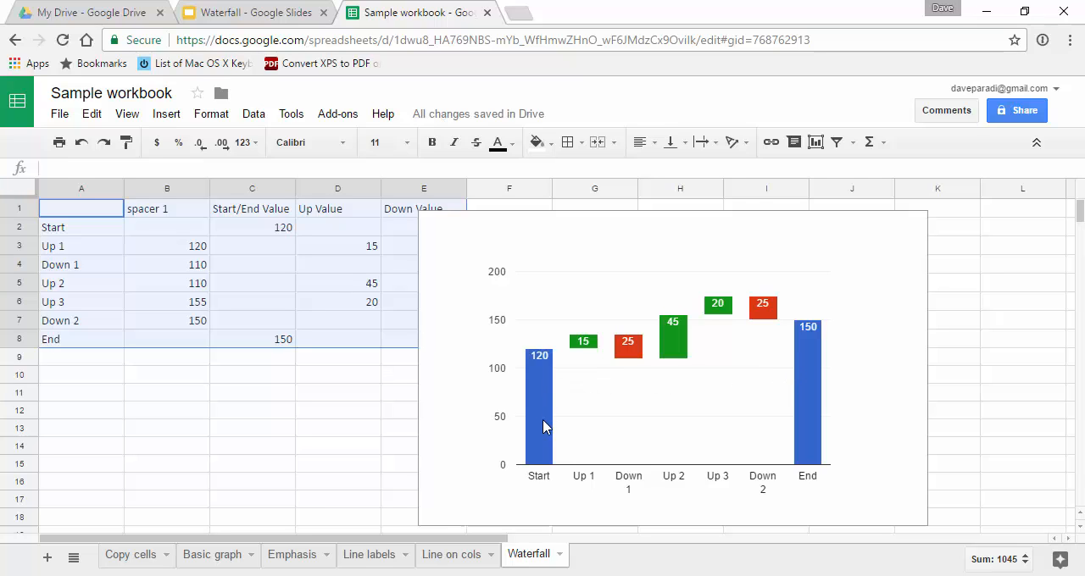
mouse_move(812, 351)
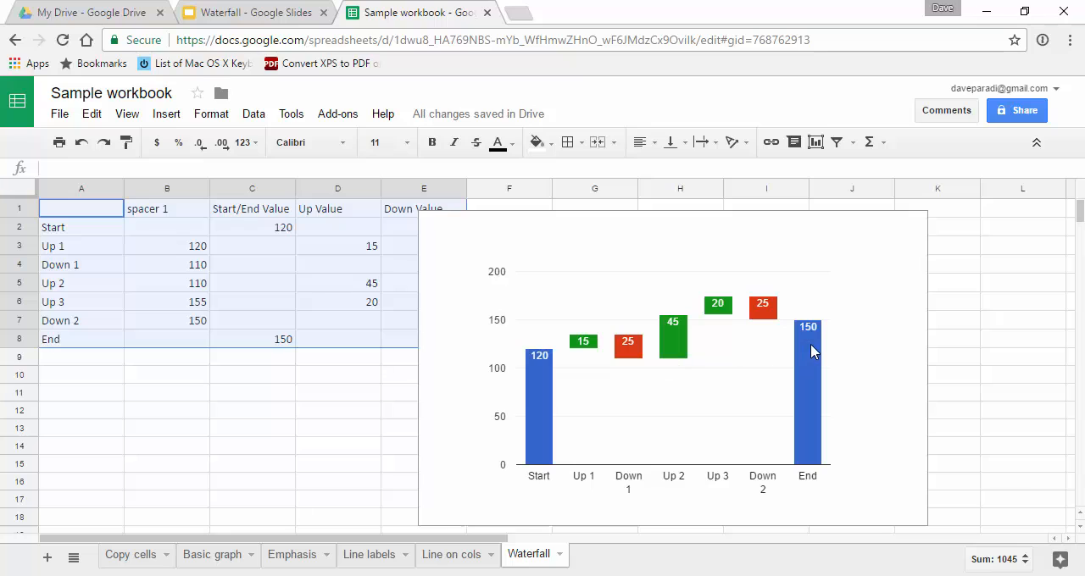
mouse_move(778, 487)
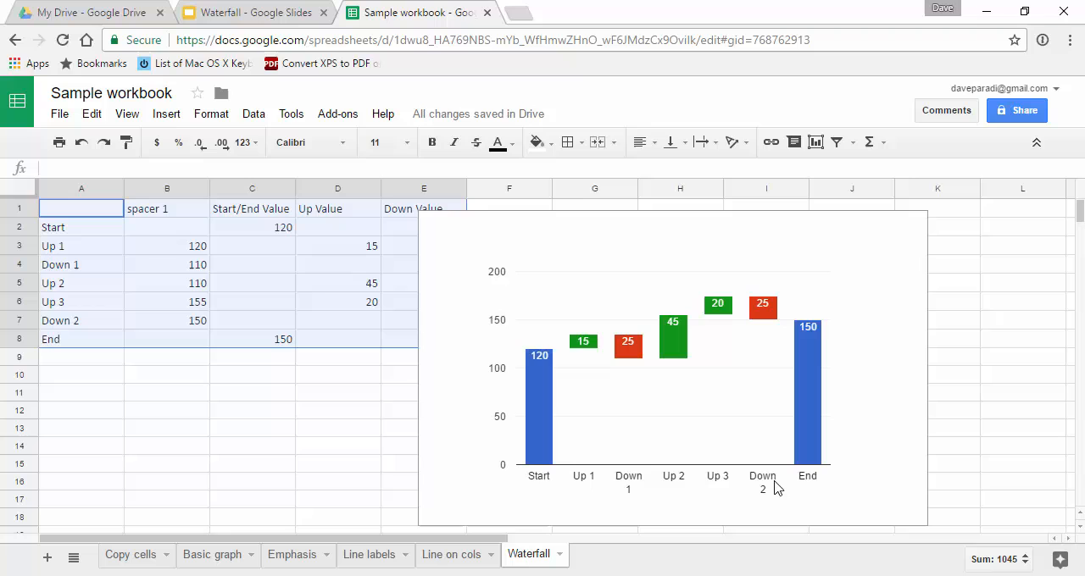
click(673, 368)
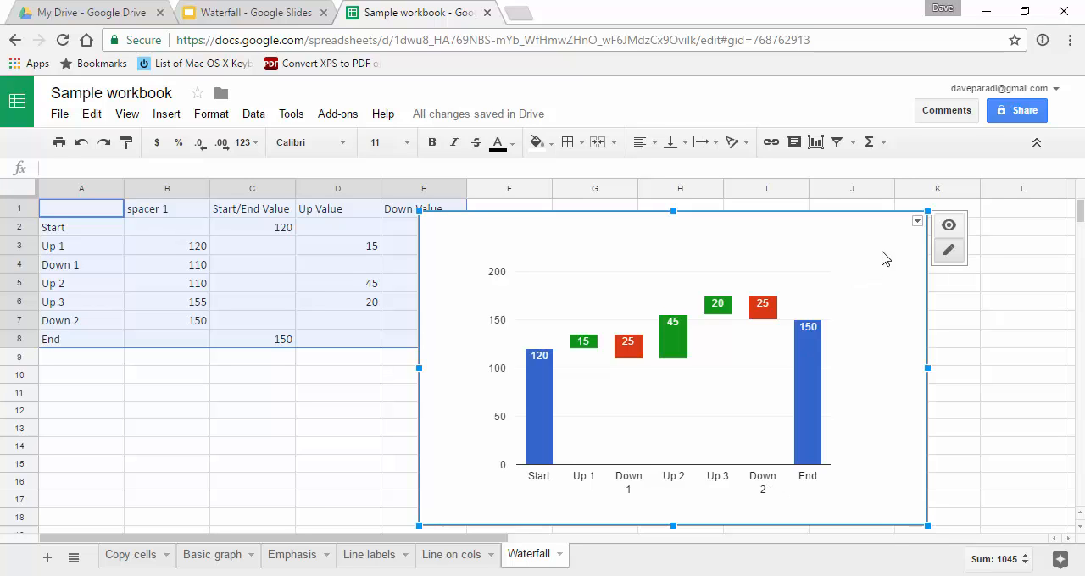
click(917, 222)
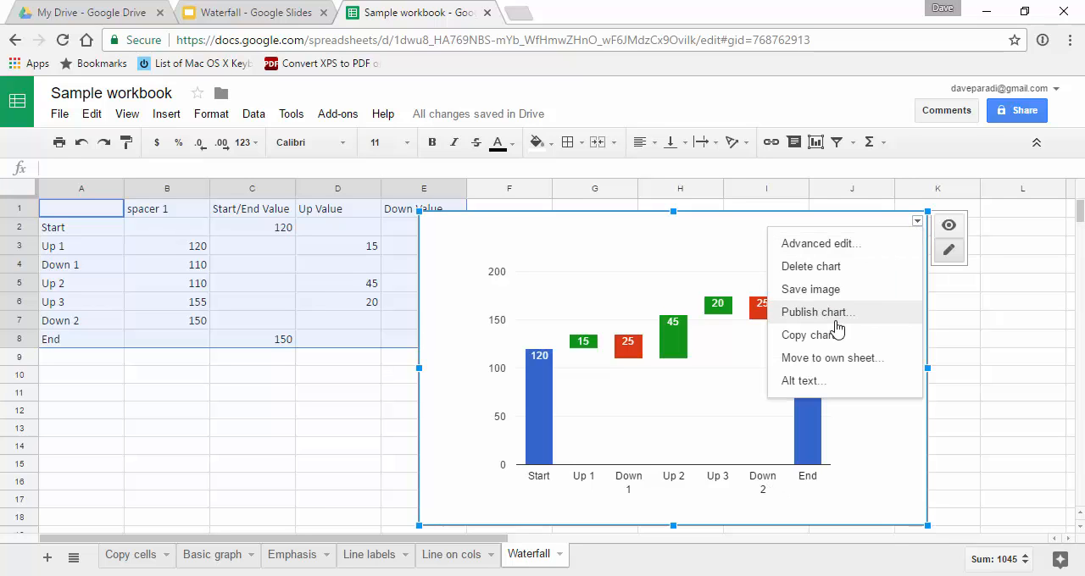
Paste the copied chart linked onto slide 2 and enlarge it under the title.
click(246, 12)
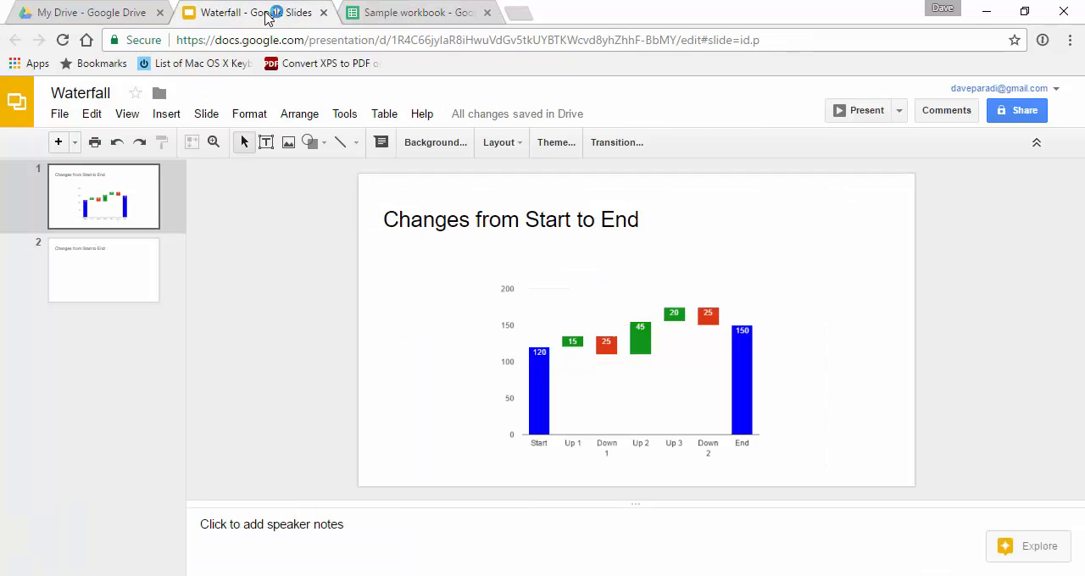
click(103, 270)
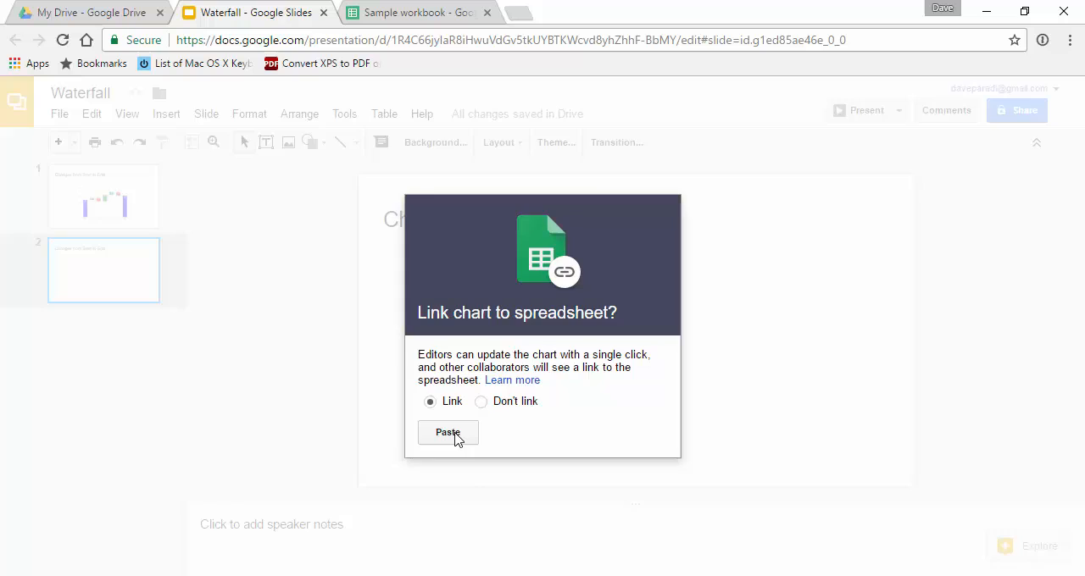
click(447, 432)
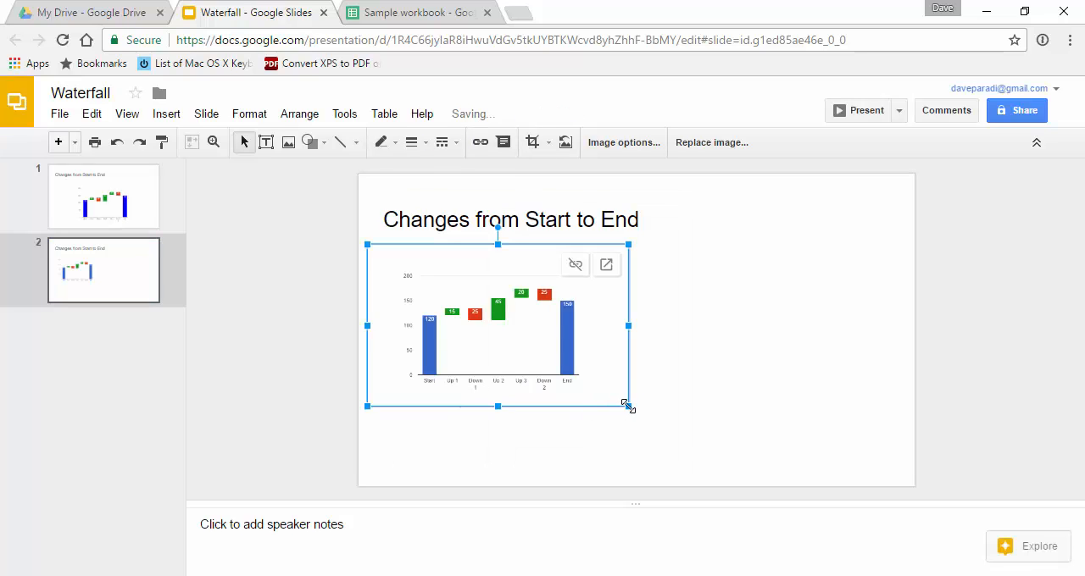
drag(627, 407, 735, 472)
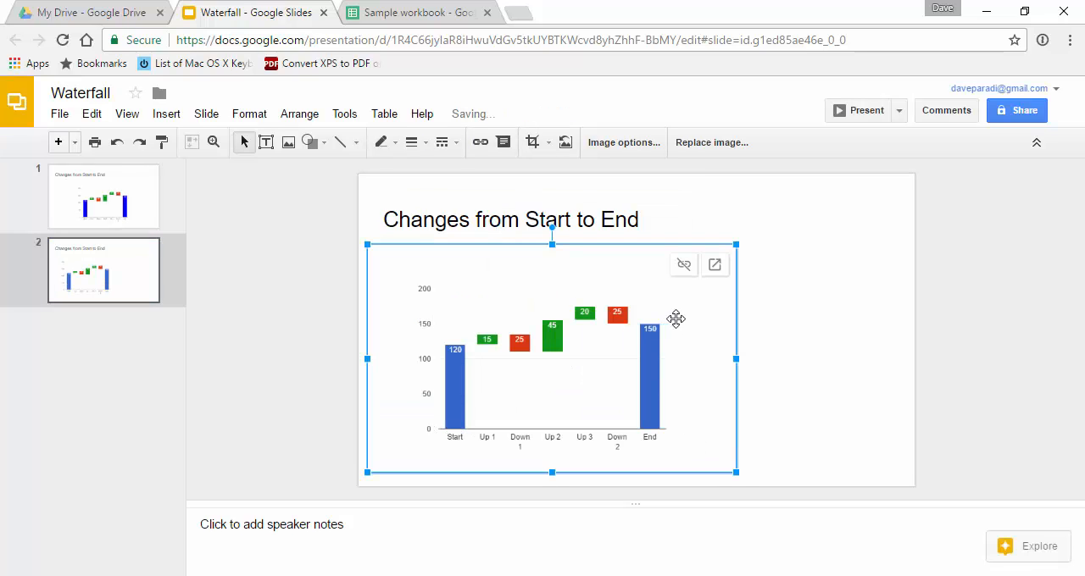